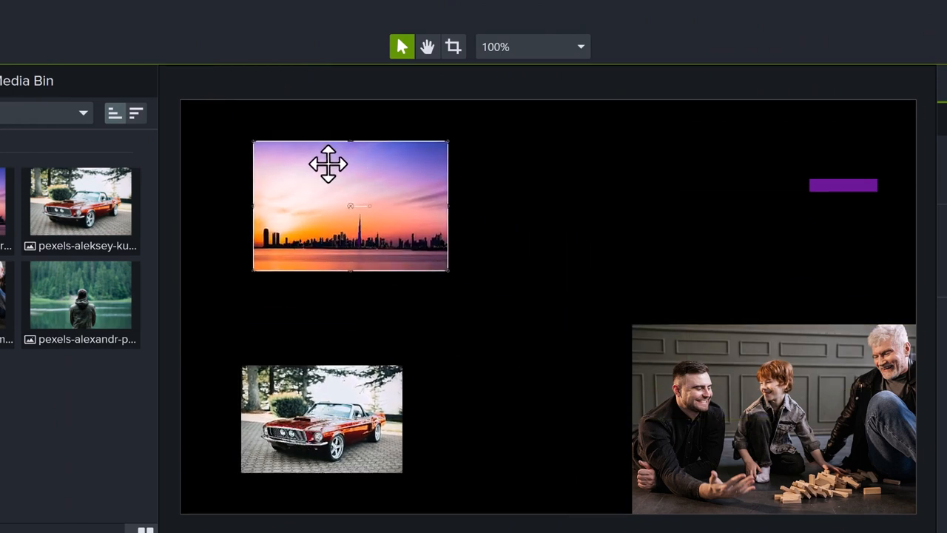
# Enlarge the skyline photo and turn the purple bar into an upright full-height divider at canvas centre
pyautogui.moveTo(448, 268); pyautogui.dragTo(451, 285)
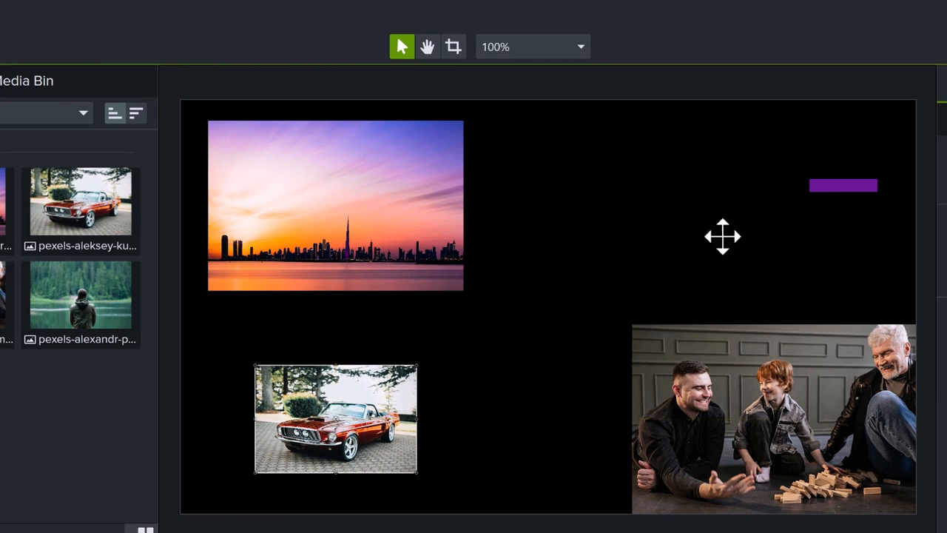
pyautogui.moveTo(844, 185); pyautogui.dragTo(558, 228)
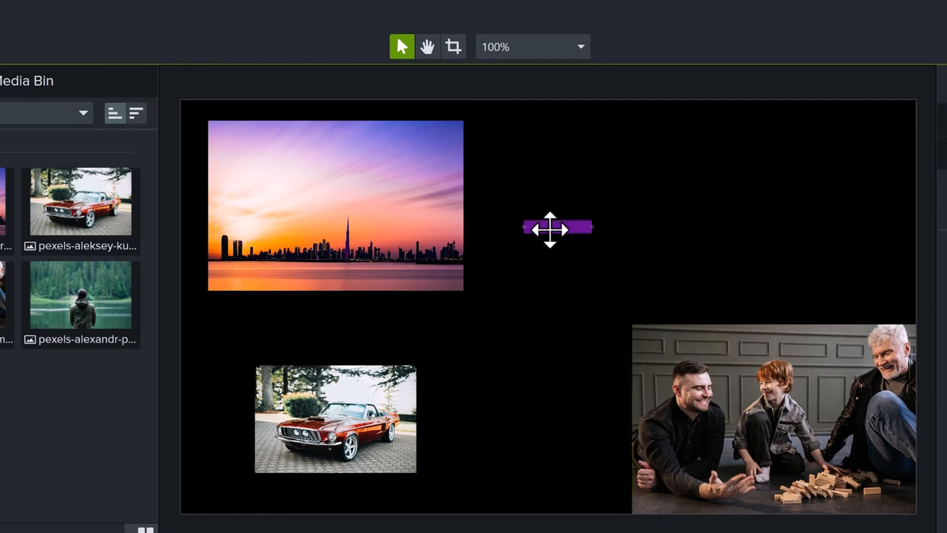
pyautogui.moveTo(557, 227); pyautogui.dragTo(552, 342)
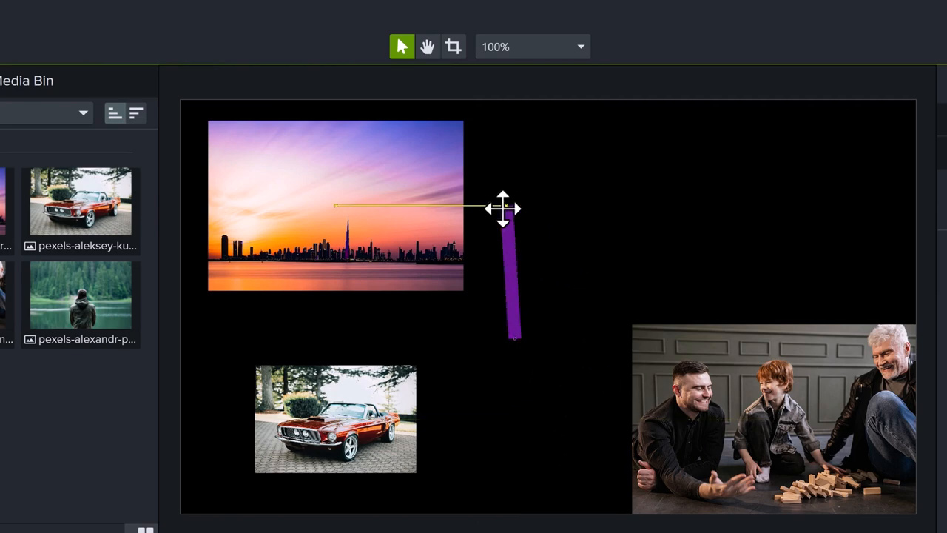
pyautogui.moveTo(503, 208); pyautogui.dragTo(516, 403)
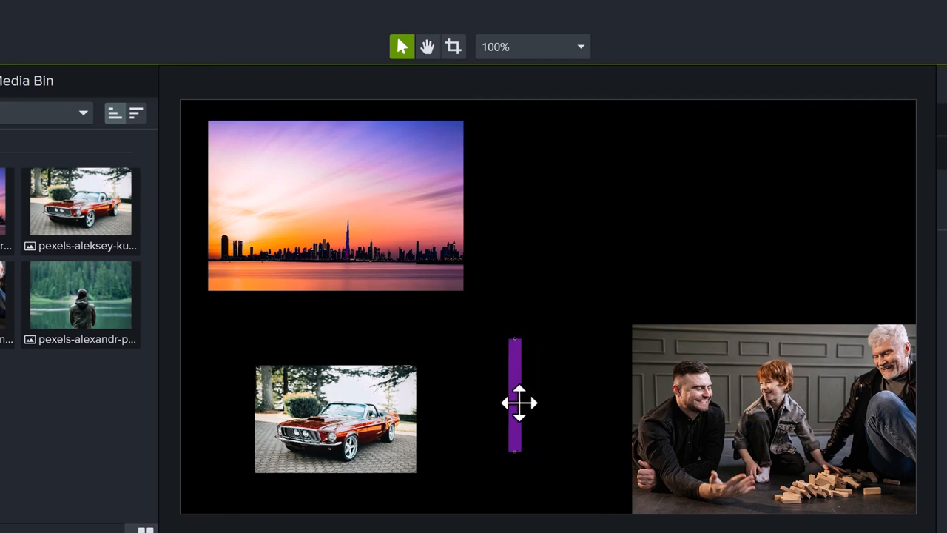
pyautogui.moveTo(514, 403); pyautogui.dragTo(548, 473)
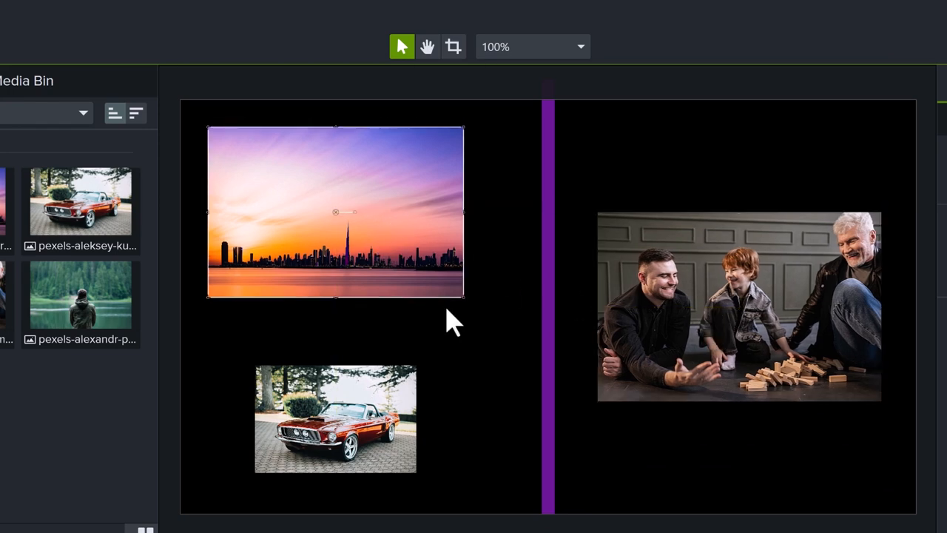
pyautogui.moveTo(621, 489)
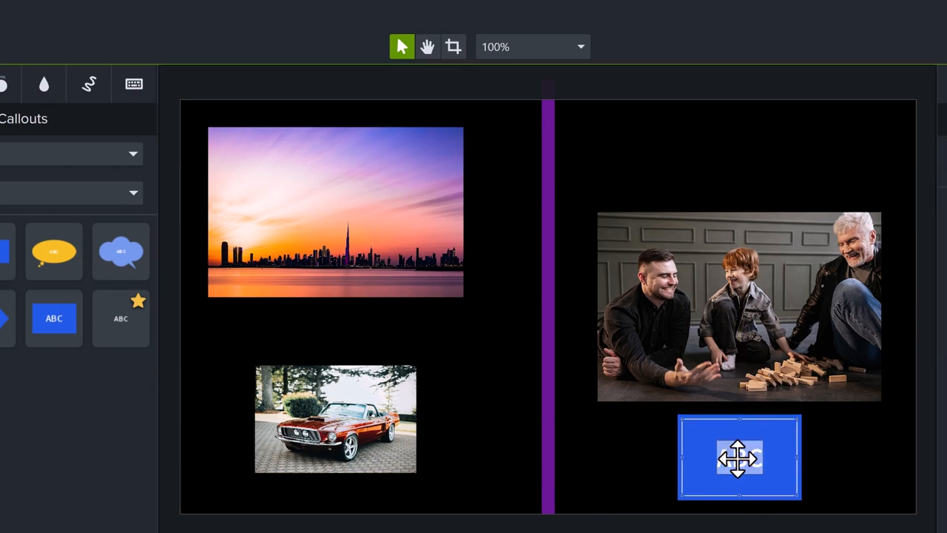
# Caption the family photo 'Example of Aligning' and align 'A Beautiful Day!' under the skyline image
pyautogui.write('Example of Aligning')
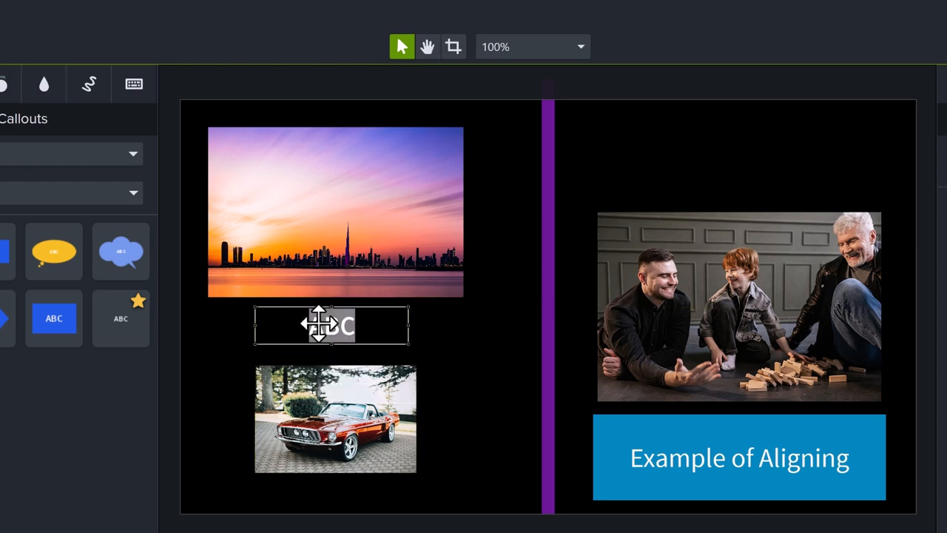
pyautogui.write('A Beautiful Day!')
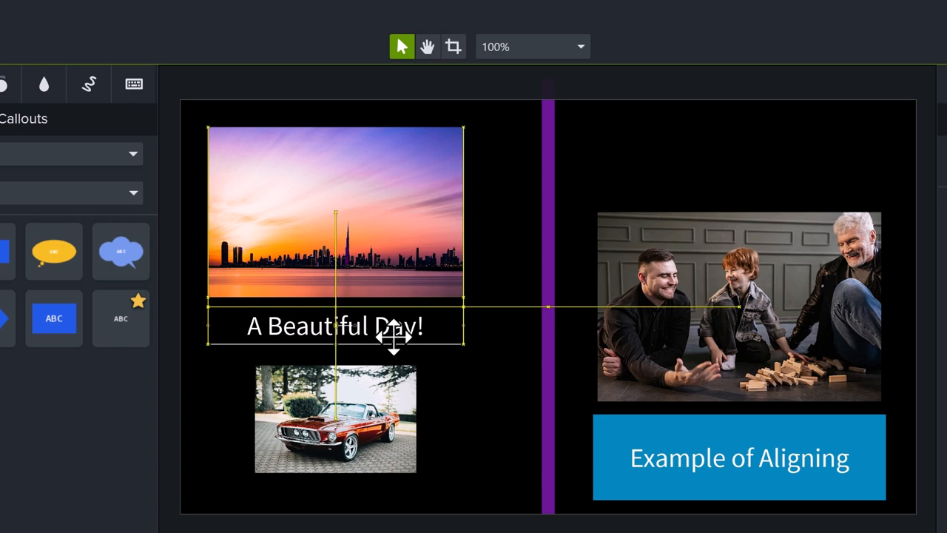
pyautogui.moveTo(335, 326); pyautogui.dragTo(336, 333)
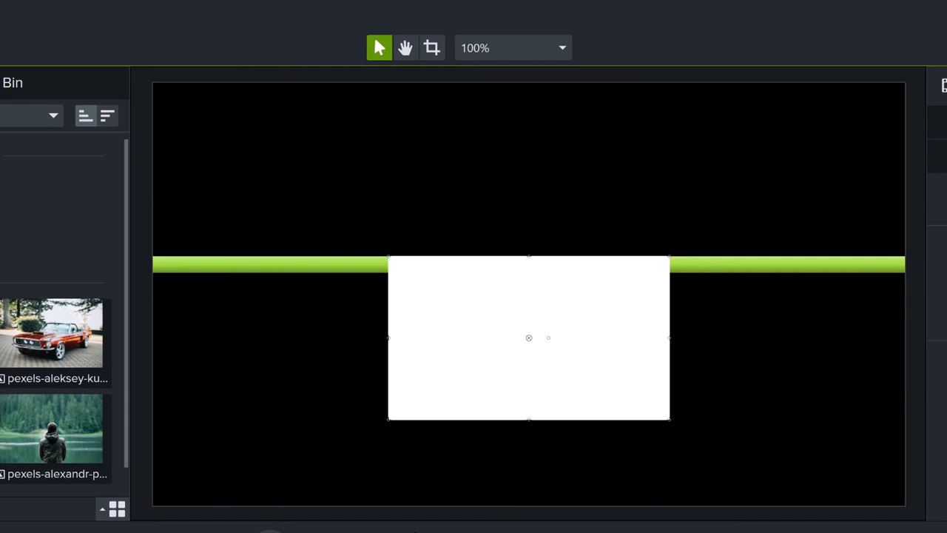
pyautogui.moveTo(678, 432)
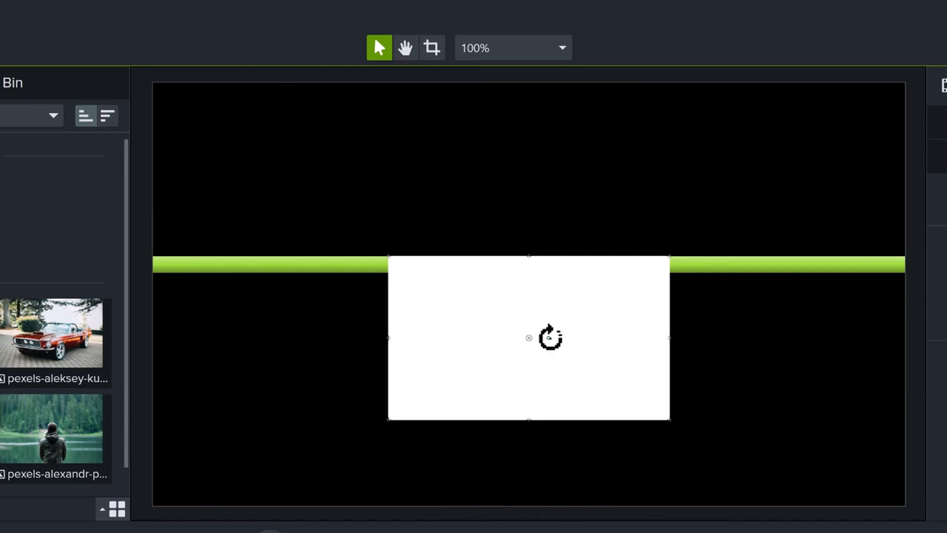
# Move the white rectangle left and add the lakeside photo, shrunk and snapped under the green line
pyautogui.moveTo(550, 337); pyautogui.dragTo(557, 330)
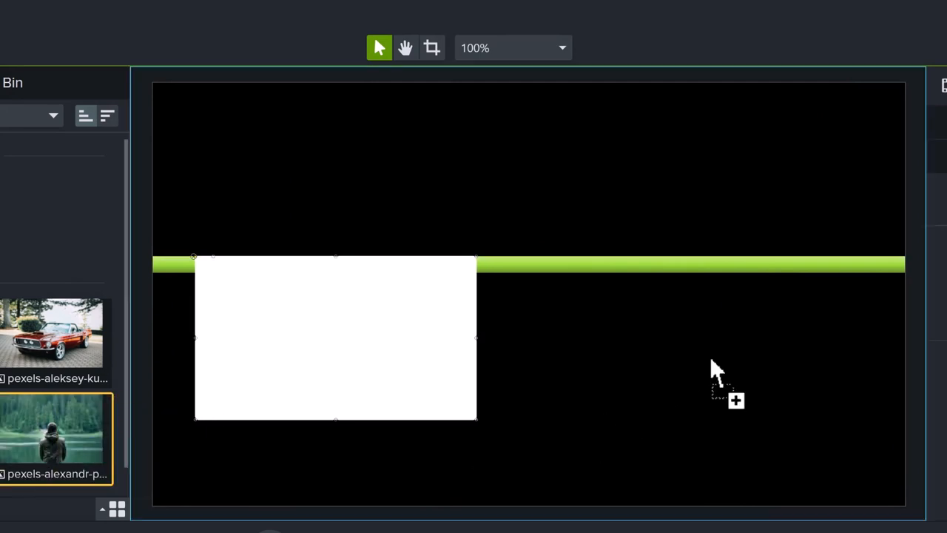
pyautogui.moveTo(57, 436); pyautogui.dragTo(755, 429)
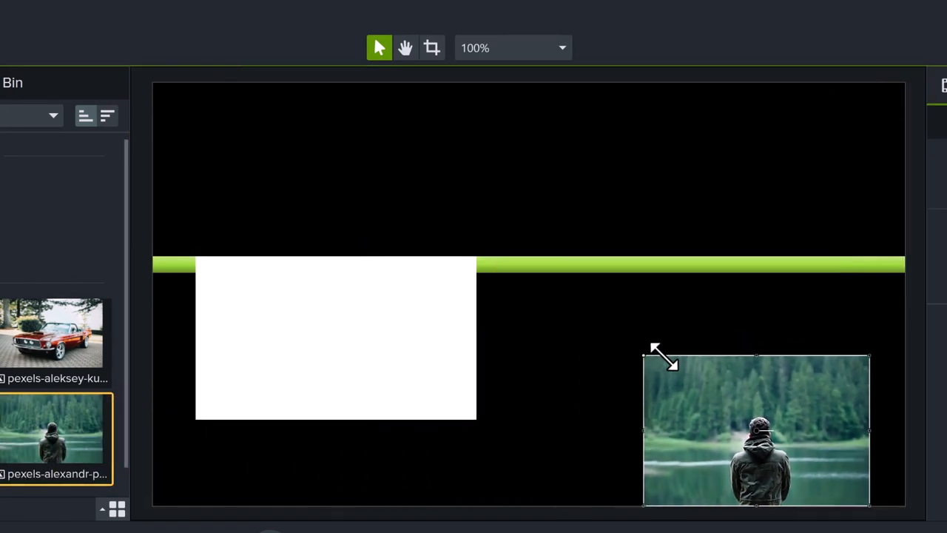
pyautogui.moveTo(754, 429); pyautogui.dragTo(679, 328)
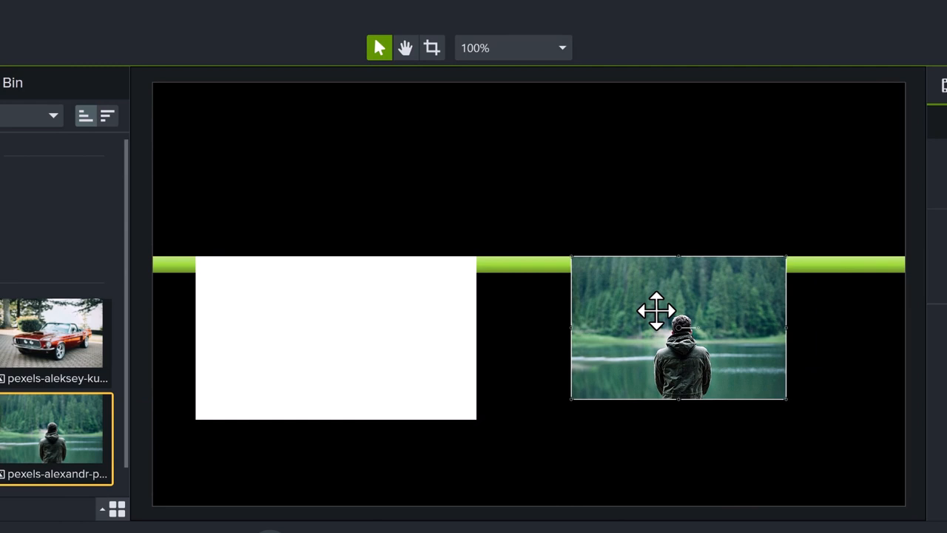
pyautogui.click(512, 48)
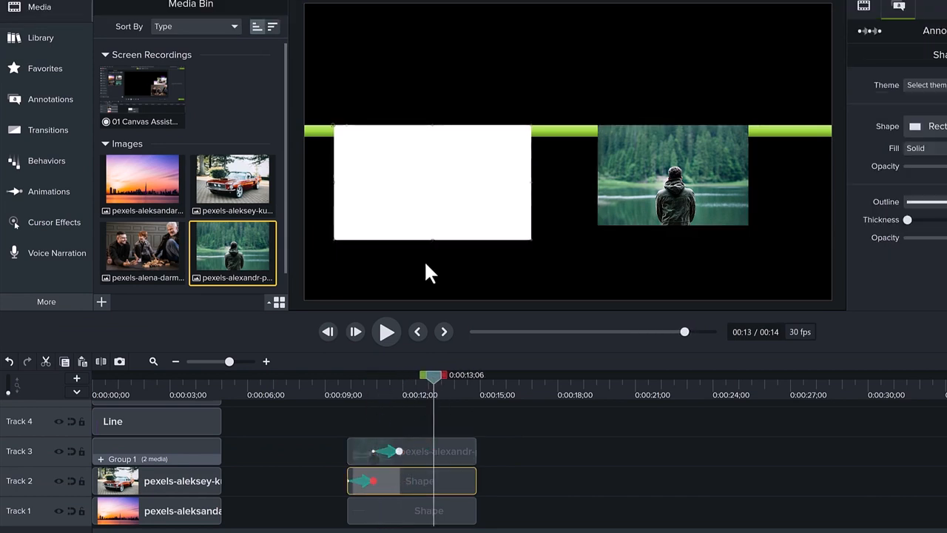
# Zoom the canvas out and tilt the white rectangle and lakeside photo at steep angles below the green line
pyautogui.moveTo(348, 135); pyautogui.dragTo(362, 148)
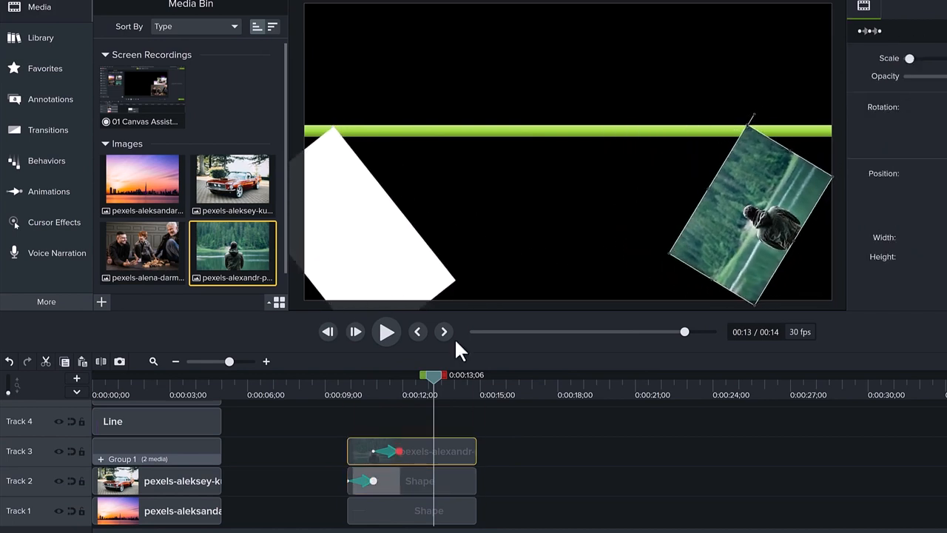
pyautogui.click(386, 331)
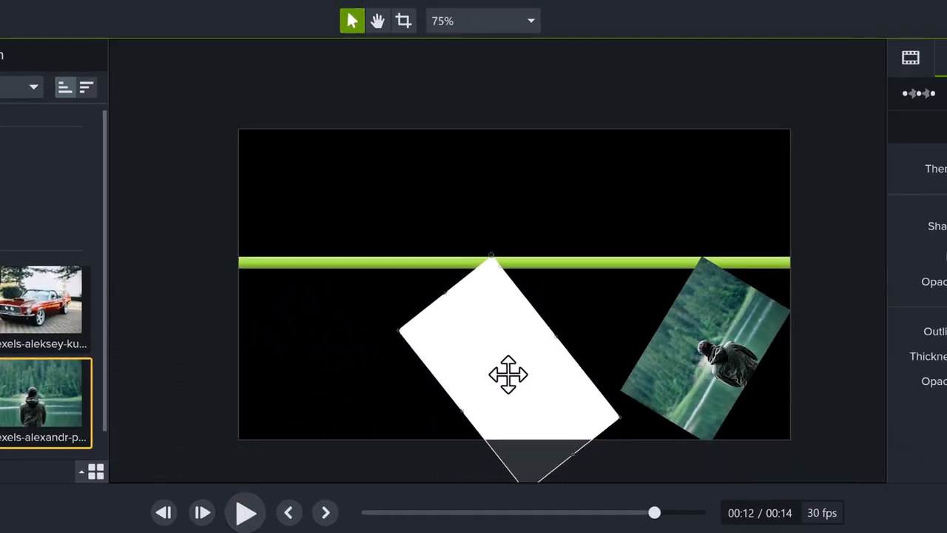
pyautogui.click(530, 21)
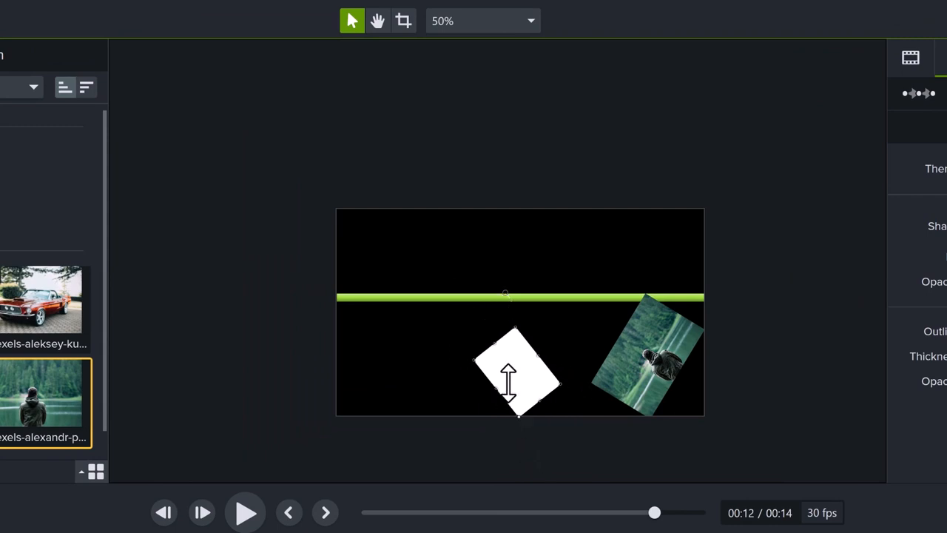
pyautogui.moveTo(518, 370); pyautogui.dragTo(511, 342)
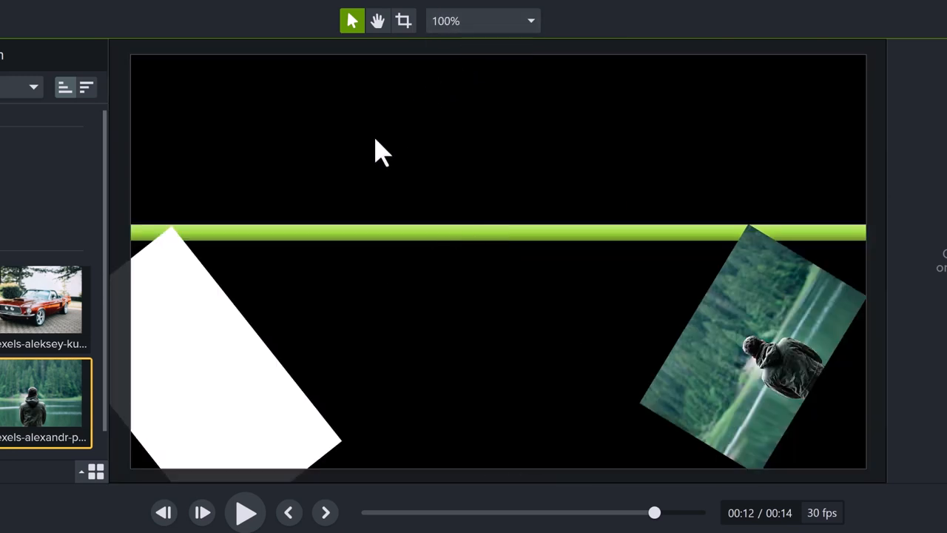
pyautogui.moveTo(237, 348); pyautogui.dragTo(441, 355)
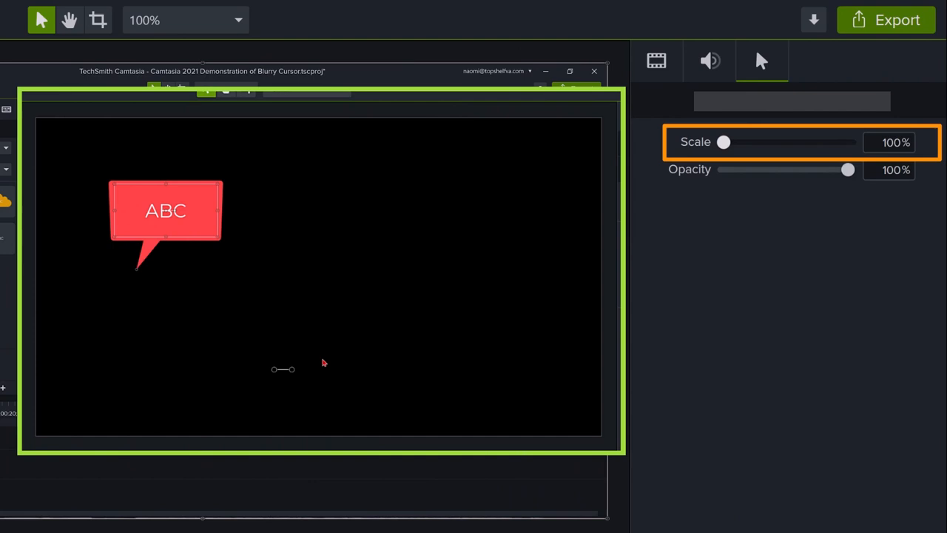
# Enlarge the recording's cursor with the Scale slider, settling at 225%
pyautogui.moveTo(724, 142); pyautogui.dragTo(795, 142)
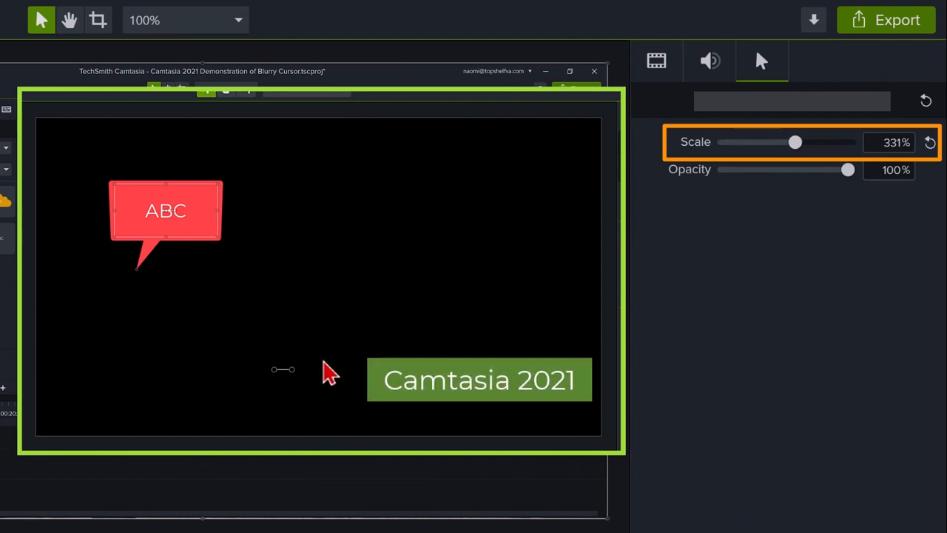
pyautogui.moveTo(795, 142); pyautogui.dragTo(848, 142)
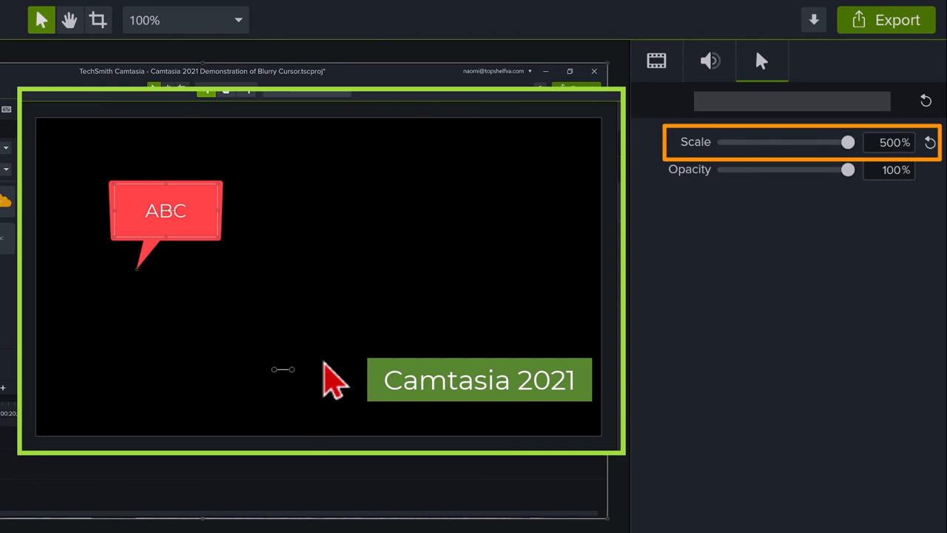
pyautogui.moveTo(326, 381)
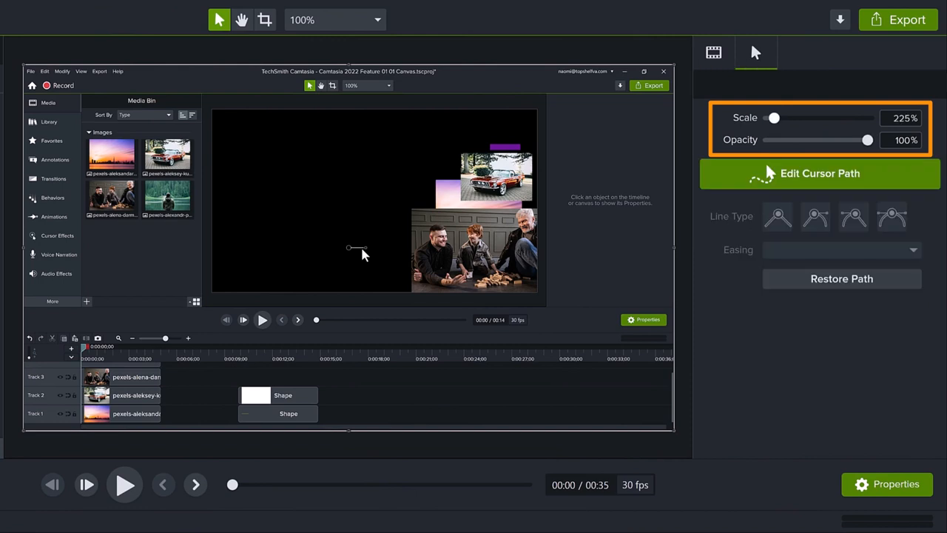
pyautogui.moveTo(774, 118); pyautogui.dragTo(789, 118)
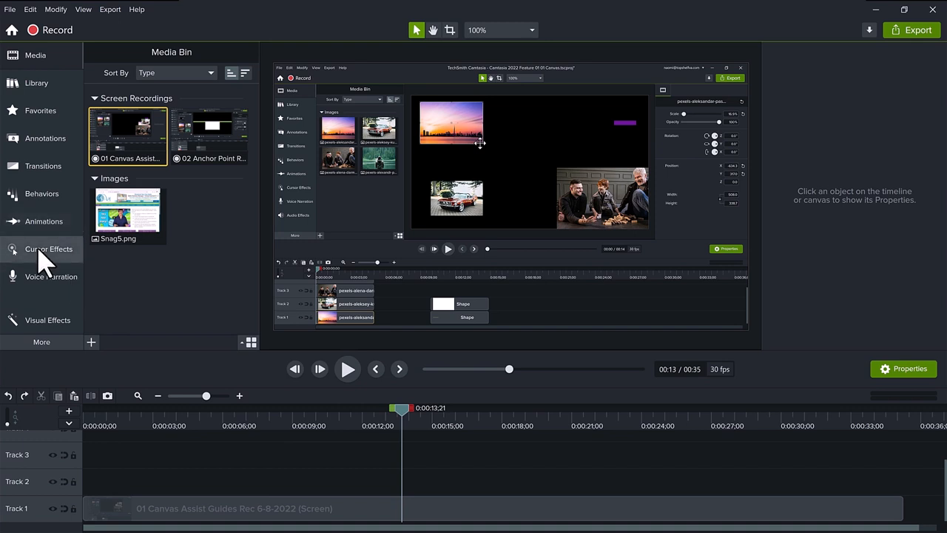
# Preview the cursor effects, then select the short middle clip of the recording to show its cursor settings
pyautogui.click(48, 248)
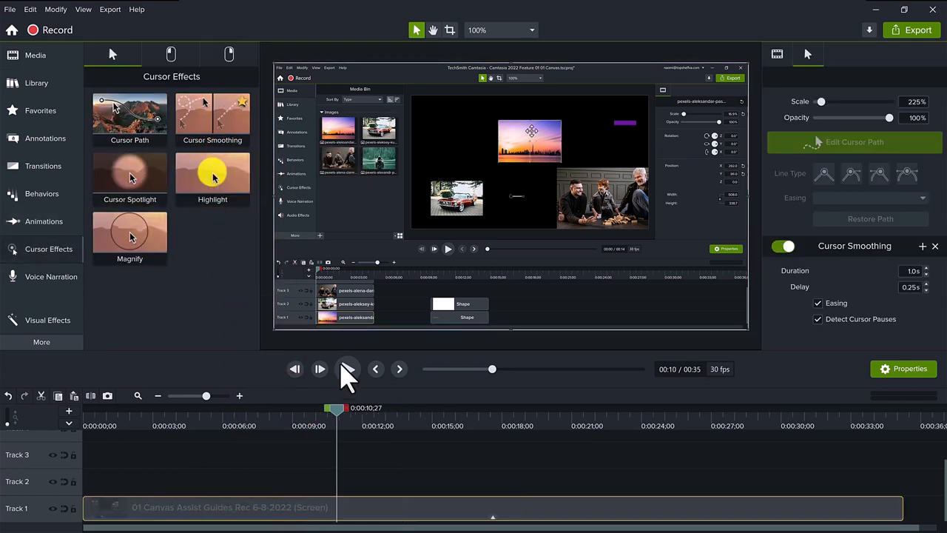
pyautogui.click(348, 368)
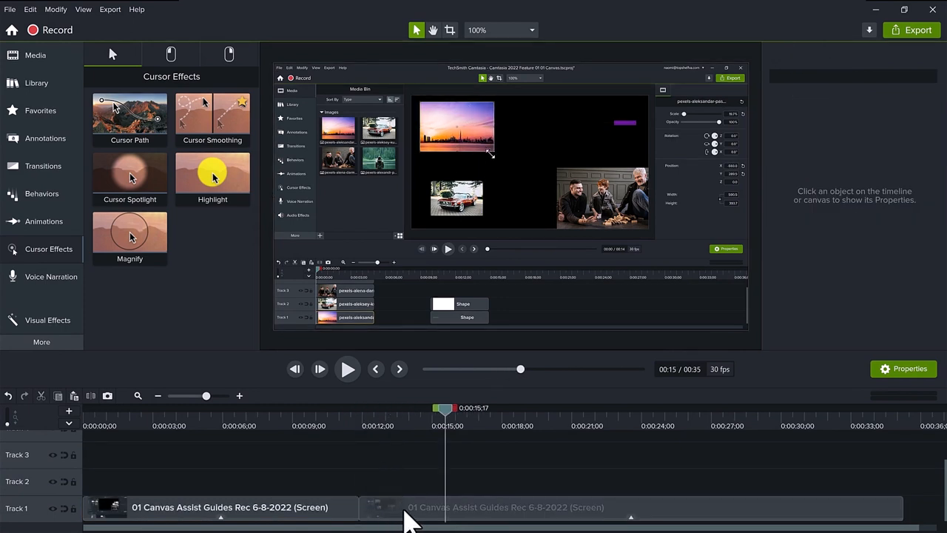
pyautogui.click(401, 507)
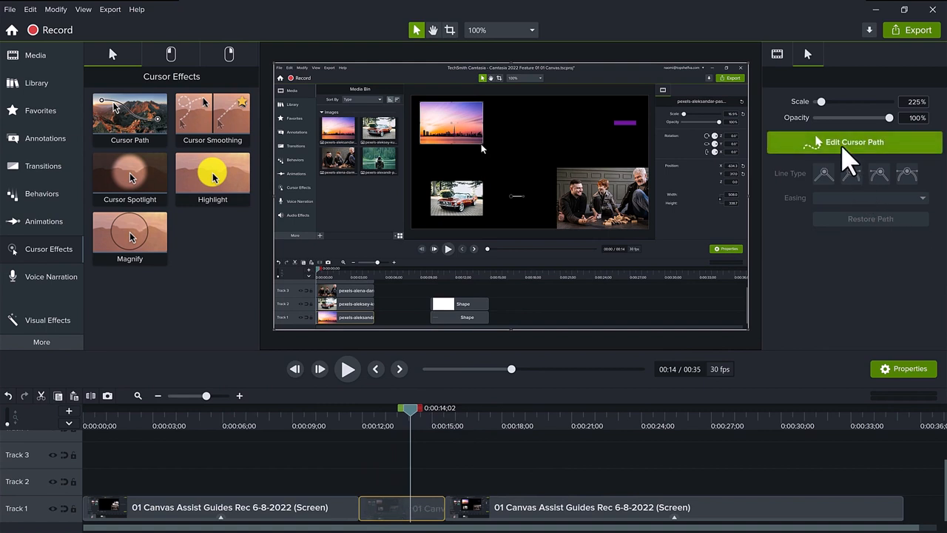
pyautogui.moveTo(851, 155)
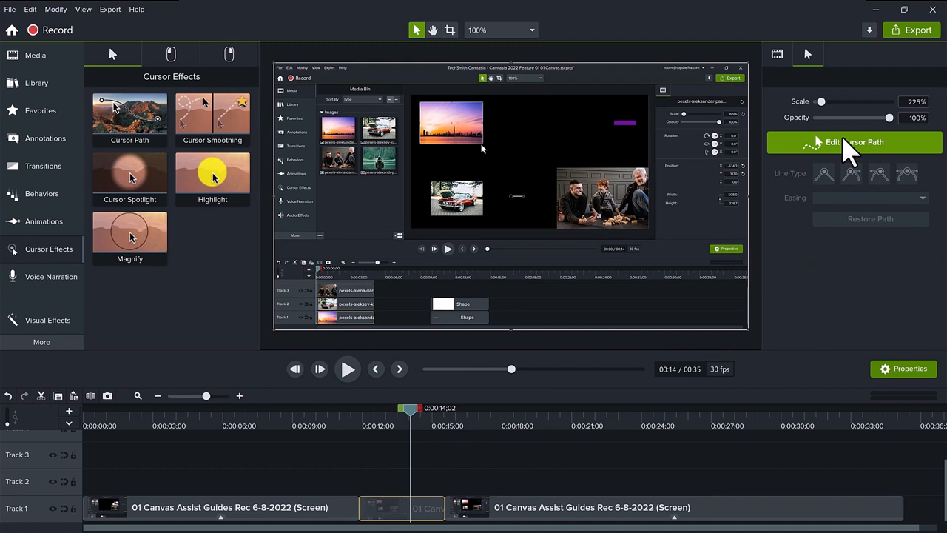
# Start editing the middle clip's cursor path, choosing Simplify Existing Path
pyautogui.click(854, 142)
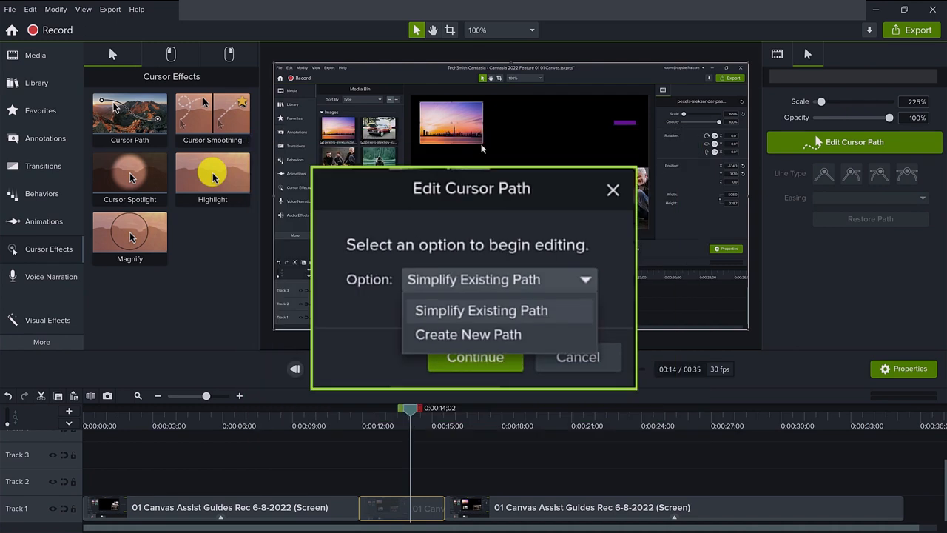
pyautogui.click(475, 356)
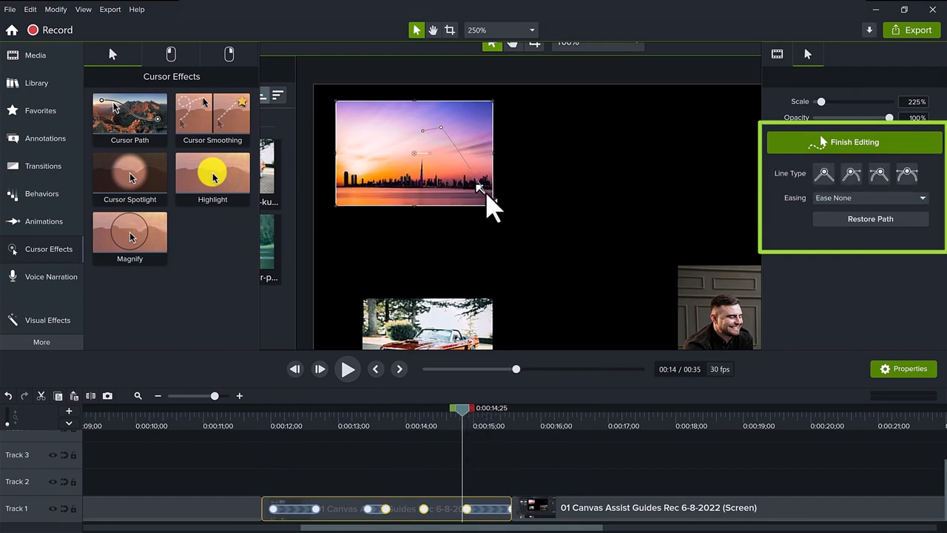
pyautogui.moveTo(481, 188); pyautogui.dragTo(477, 174)
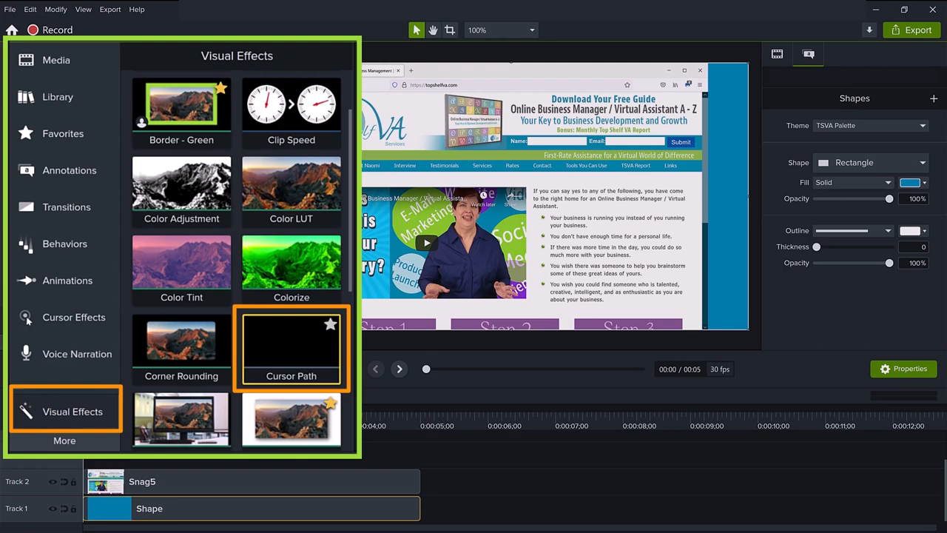
# Add a Cursor Path effect to the Snag5 webpage image and raise cursor scale to 1,275%
pyautogui.click(62, 134)
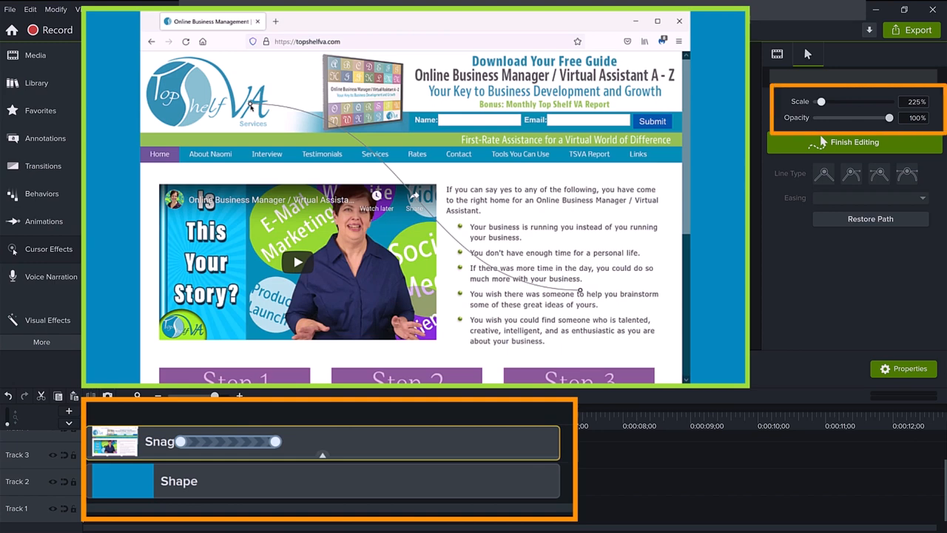
pyautogui.moveTo(822, 101); pyautogui.dragTo(850, 101)
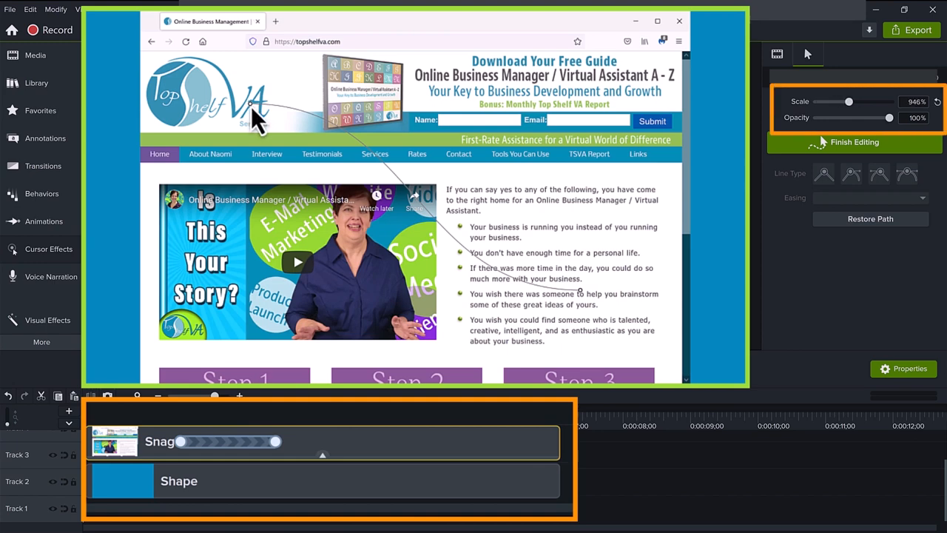
pyautogui.click(851, 173)
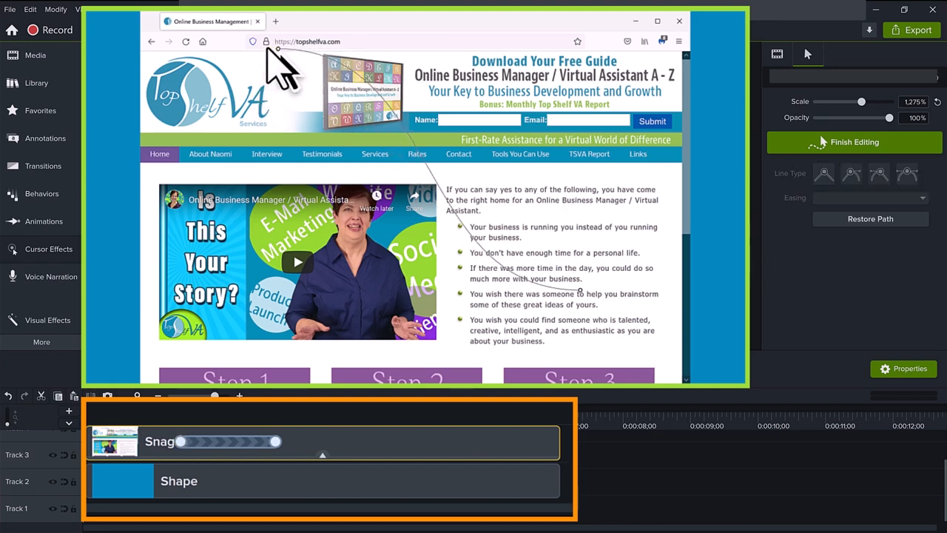
pyautogui.click(879, 174)
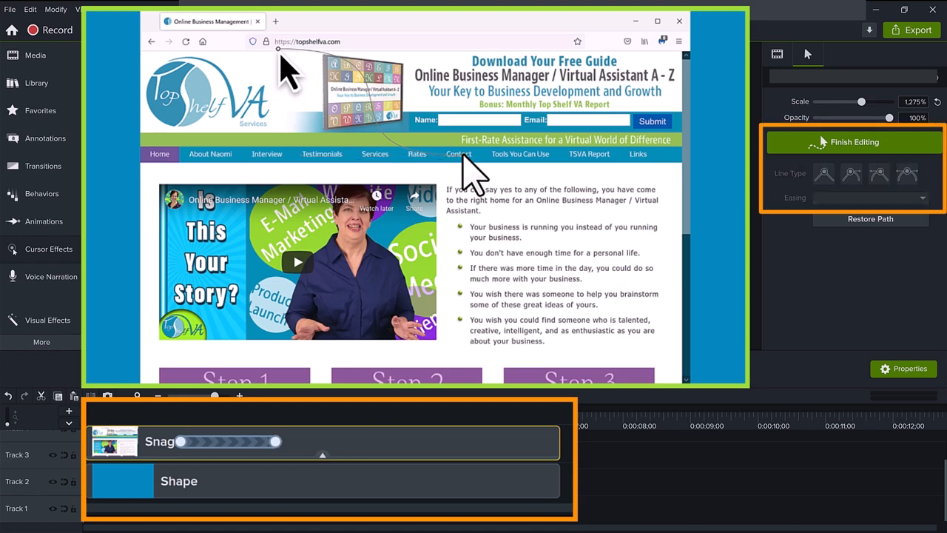
pyautogui.moveTo(465, 174)
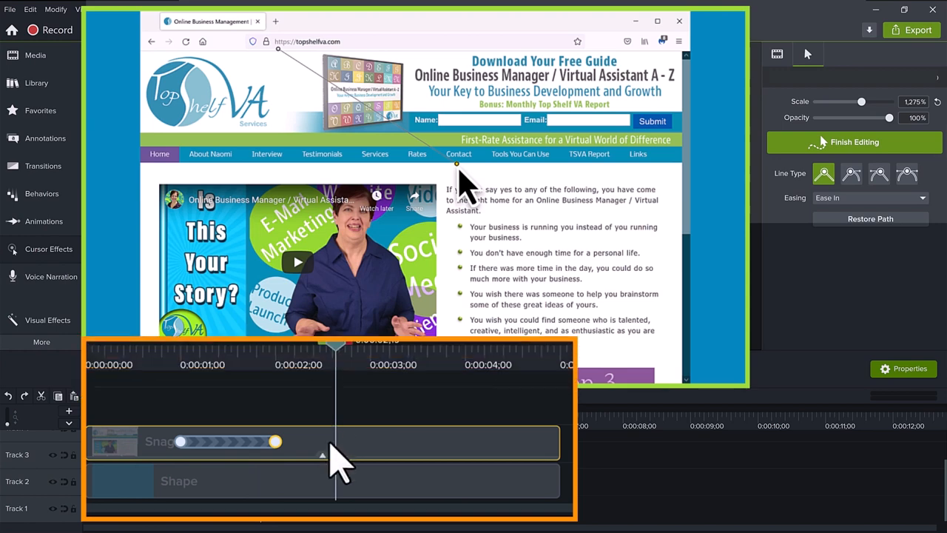
# Extend the Snag5 clip's cursor path to the playhead via its right-click menu
pyautogui.rightClick(333, 441)
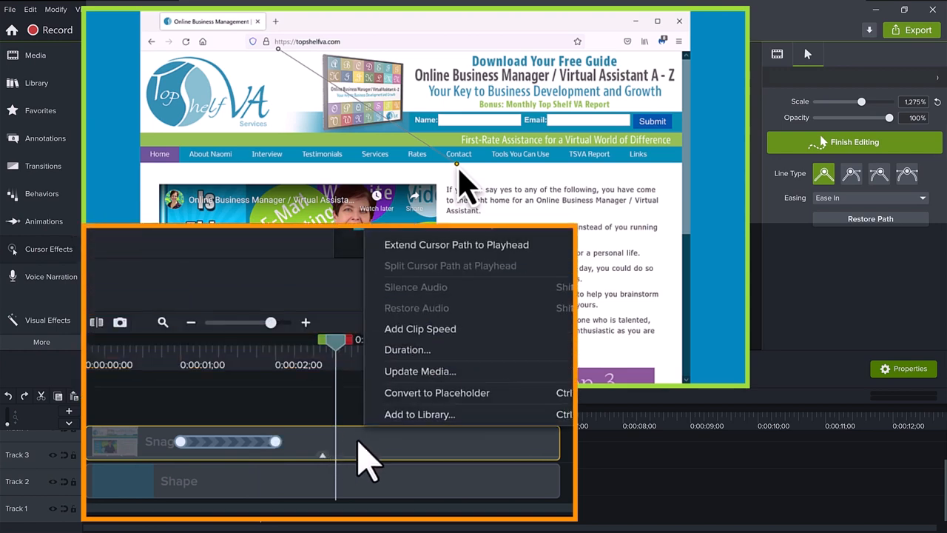
pyautogui.moveTo(456, 245)
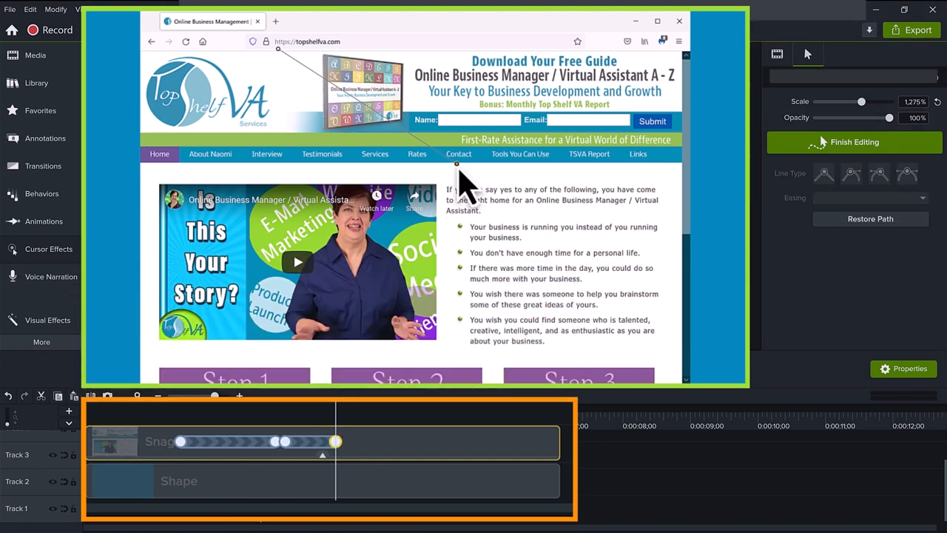
pyautogui.click(879, 174)
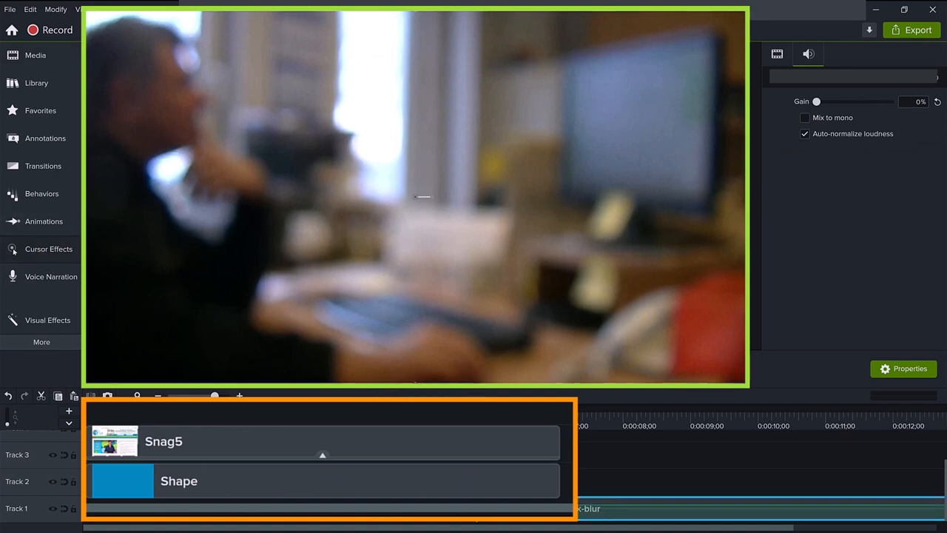
# Enlarge the office video's cursor to about 972% and set the lower path point to Ease Out
pyautogui.click(839, 53)
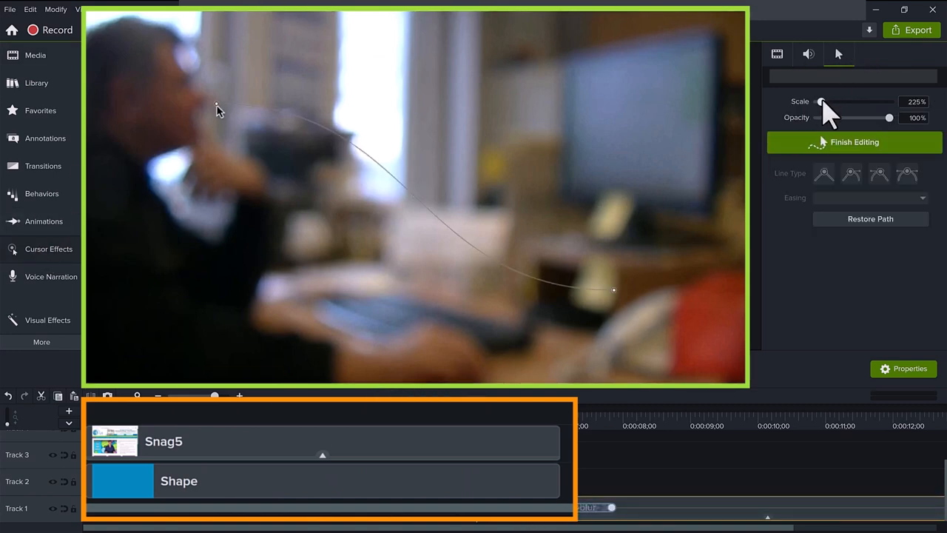
pyautogui.moveTo(822, 101); pyautogui.dragTo(849, 102)
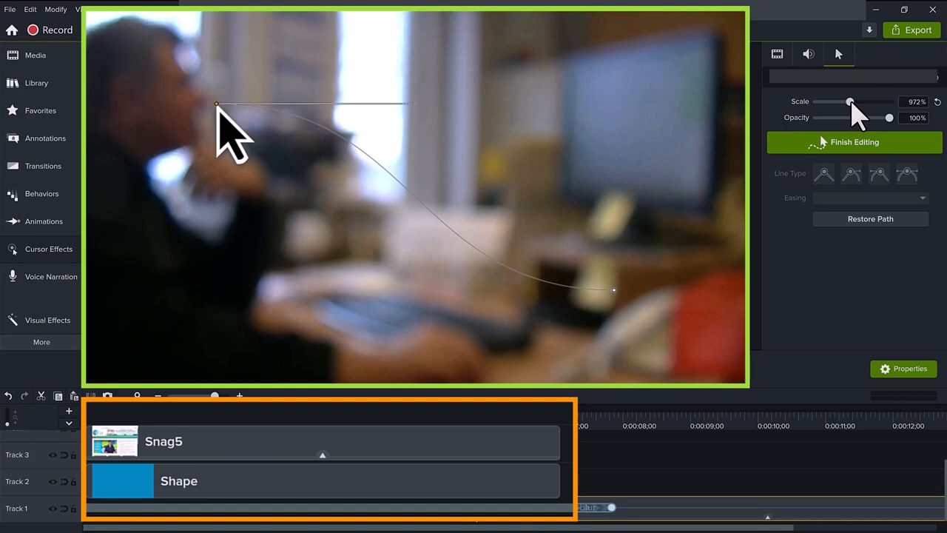
pyautogui.click(851, 173)
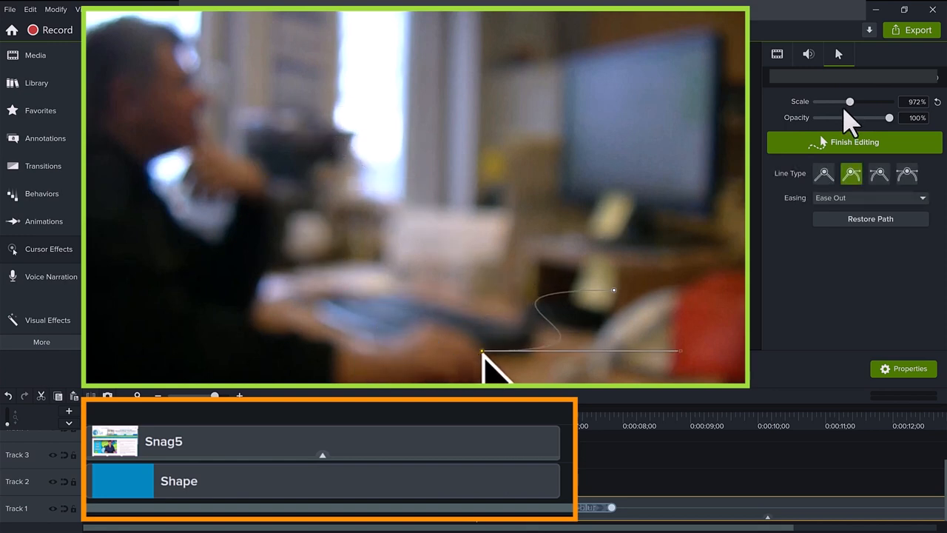
pyautogui.click(879, 173)
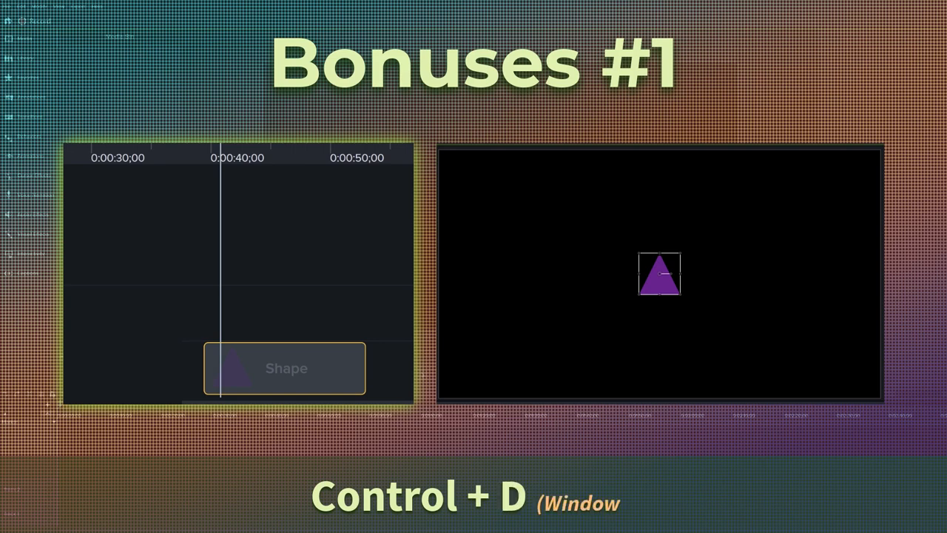
# Duplicate the purple triangle shape five times with Ctrl+D, each copy on its own track
pyautogui.press('ctrl+d')
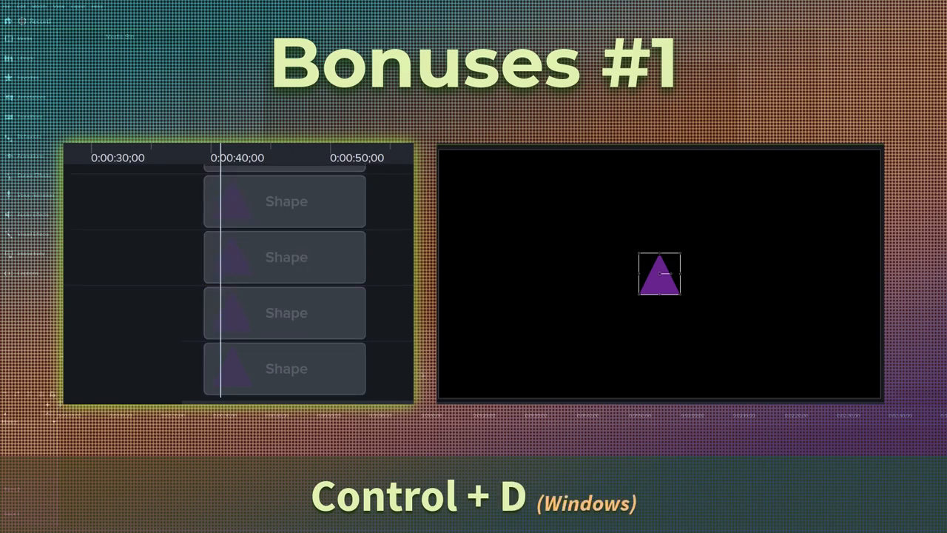
pyautogui.press('ctrl+d')
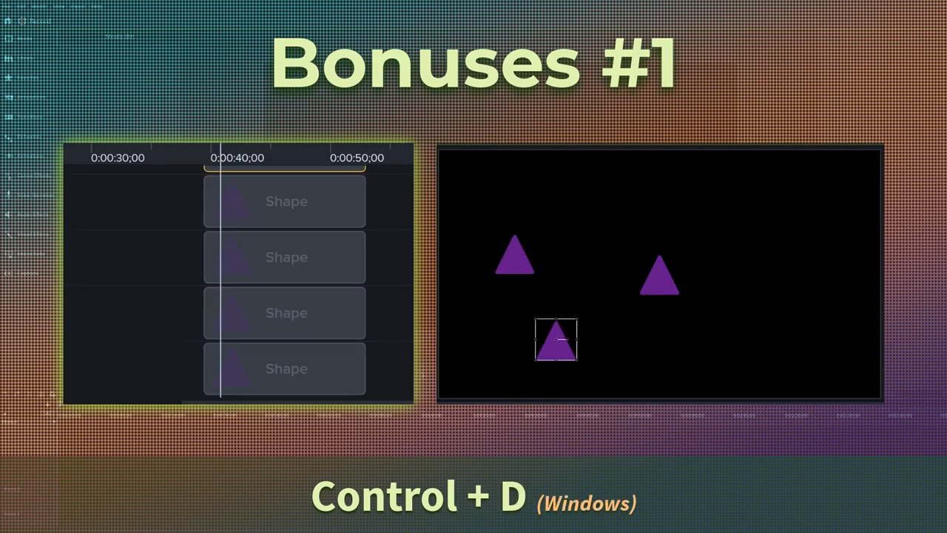
pyautogui.press('ctrl+d')
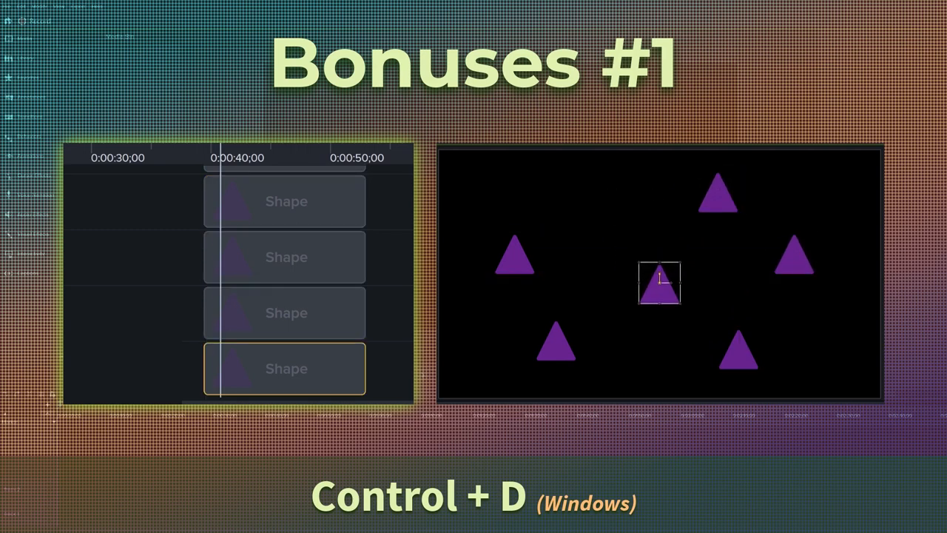
pyautogui.press('cmd+d')
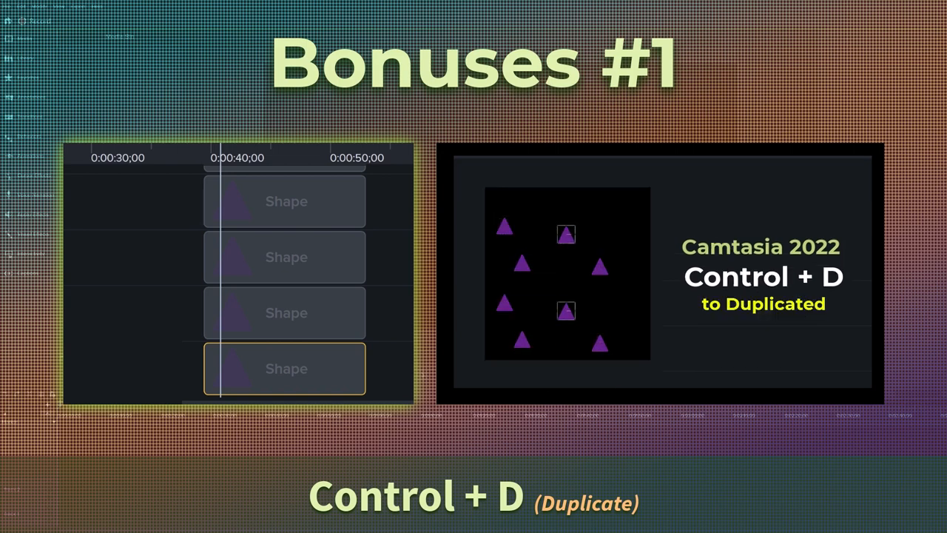
pyautogui.press('ctrl+d')
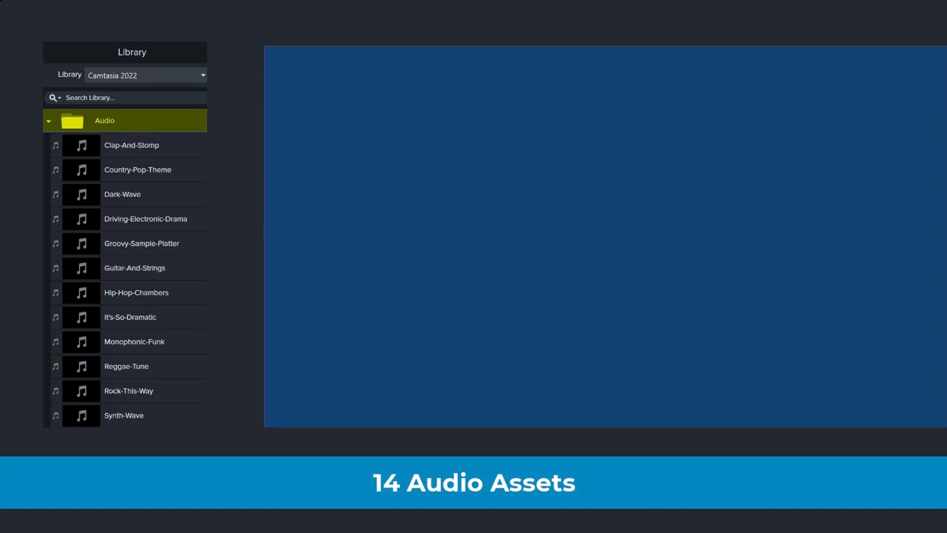
# Expand the Callouts, Channel Kit and Emphasis FX folders in the Library panel
pyautogui.click(49, 121)
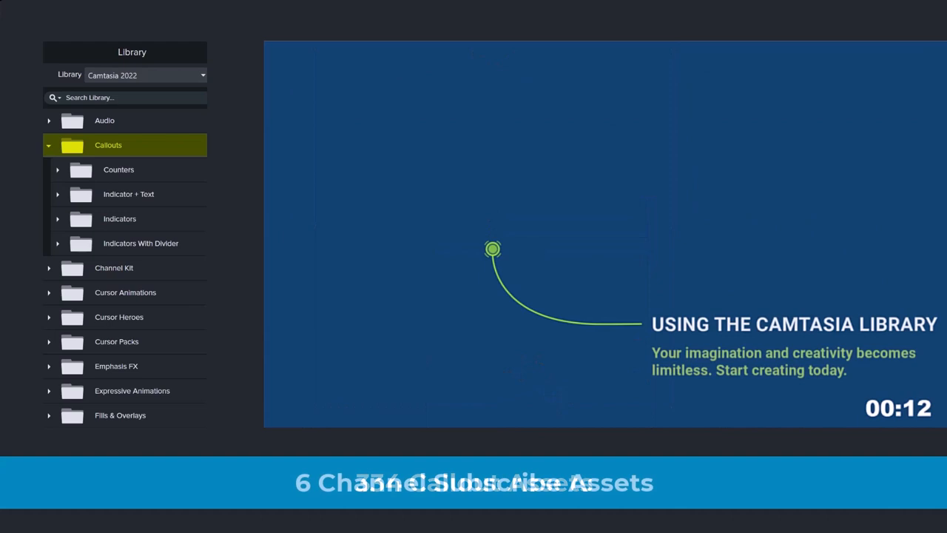
pyautogui.click(114, 170)
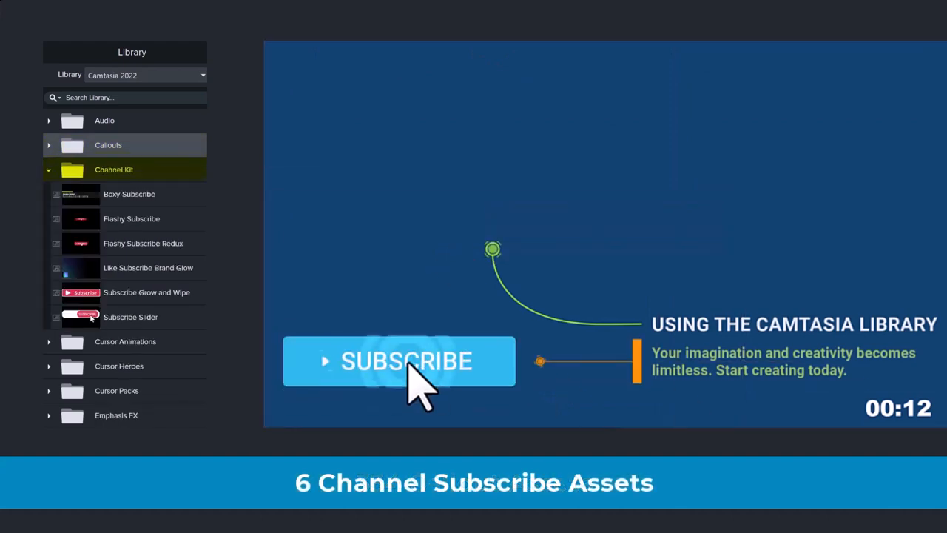
pyautogui.click(125, 193)
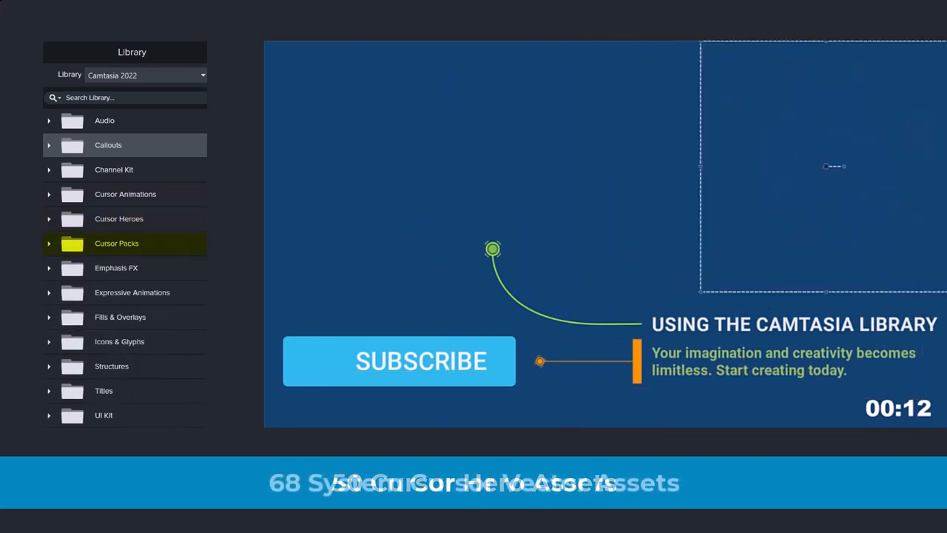
pyautogui.click(48, 243)
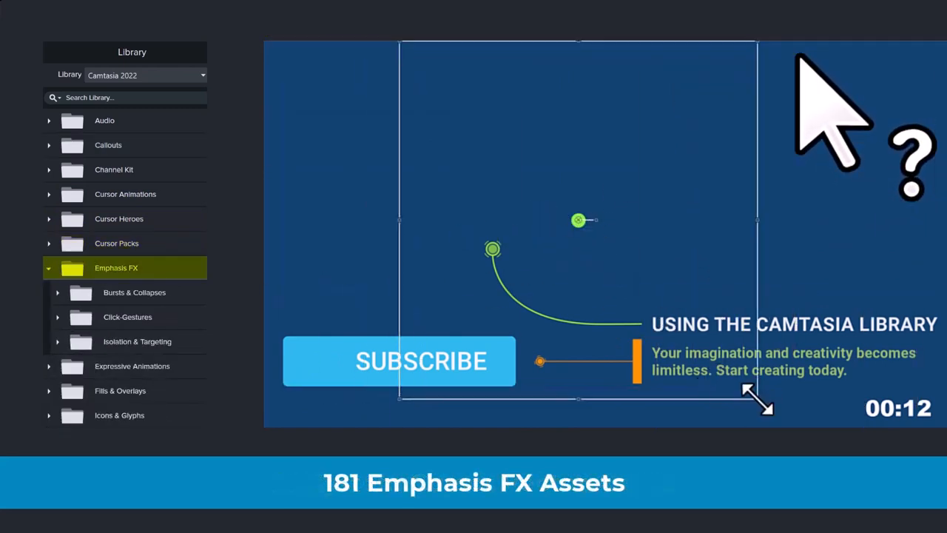
# Expand Click-Gestures and Expressive Animations and preview a hand-drawn circle around the SUBSCRIBE button
pyautogui.click(57, 292)
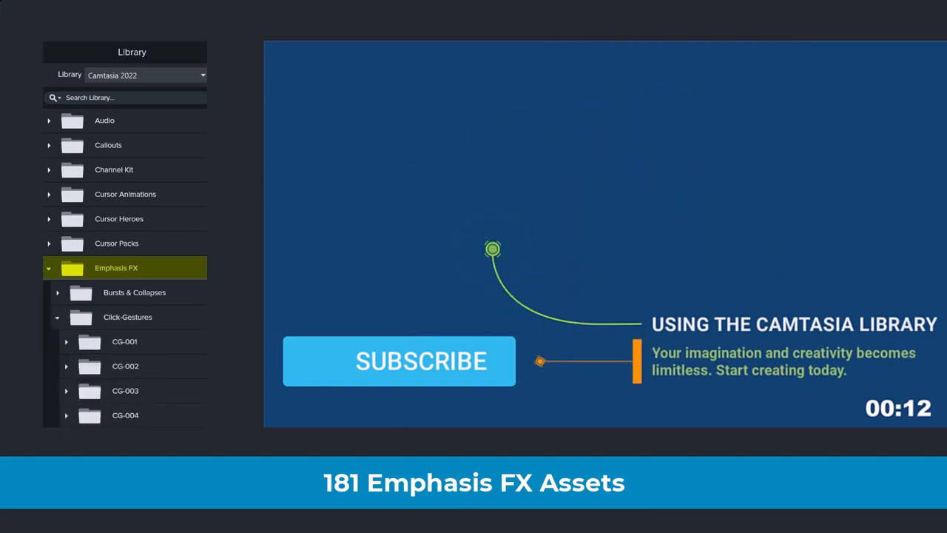
pyautogui.click(127, 317)
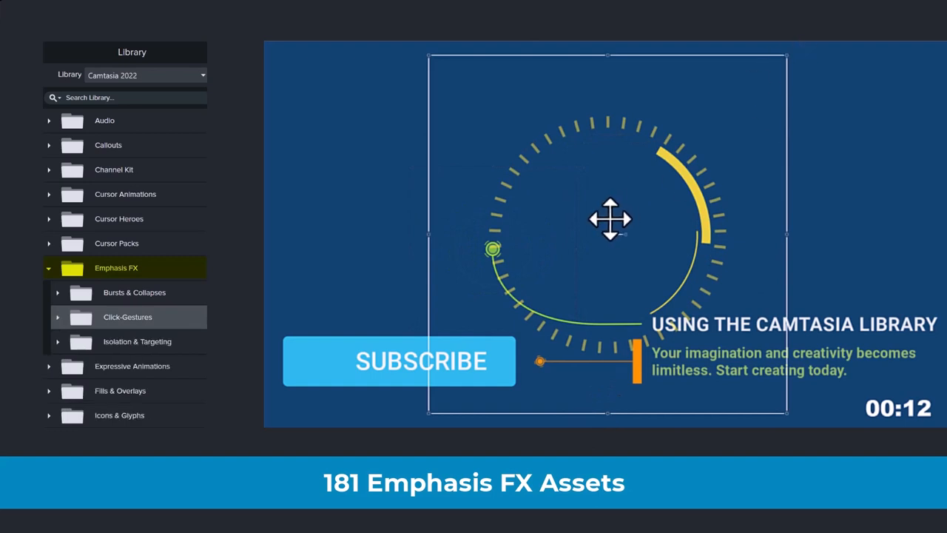
pyautogui.click(58, 341)
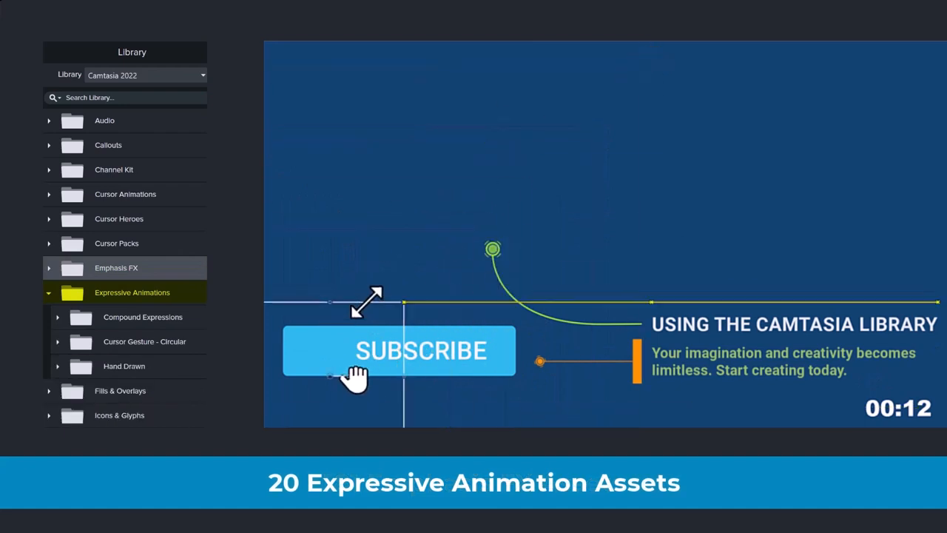
pyautogui.click(124, 365)
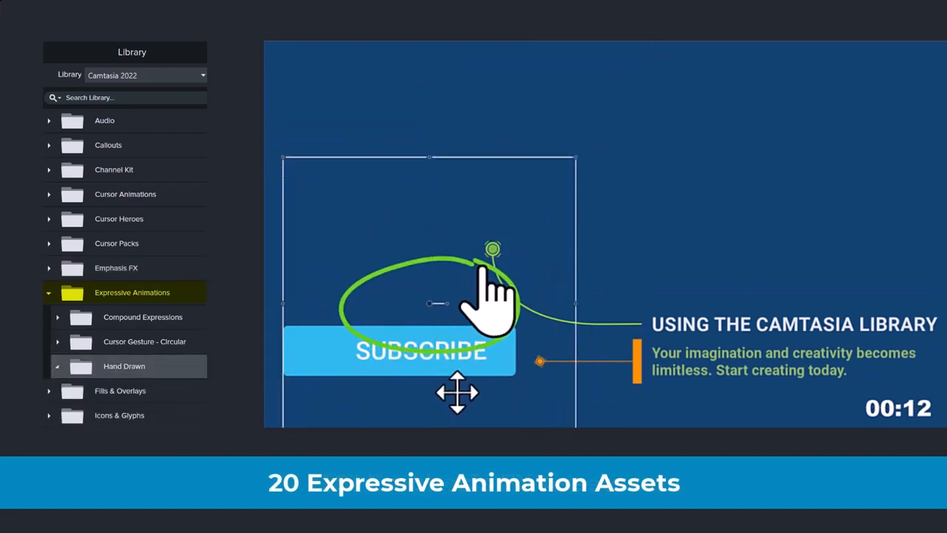
pyautogui.click(120, 316)
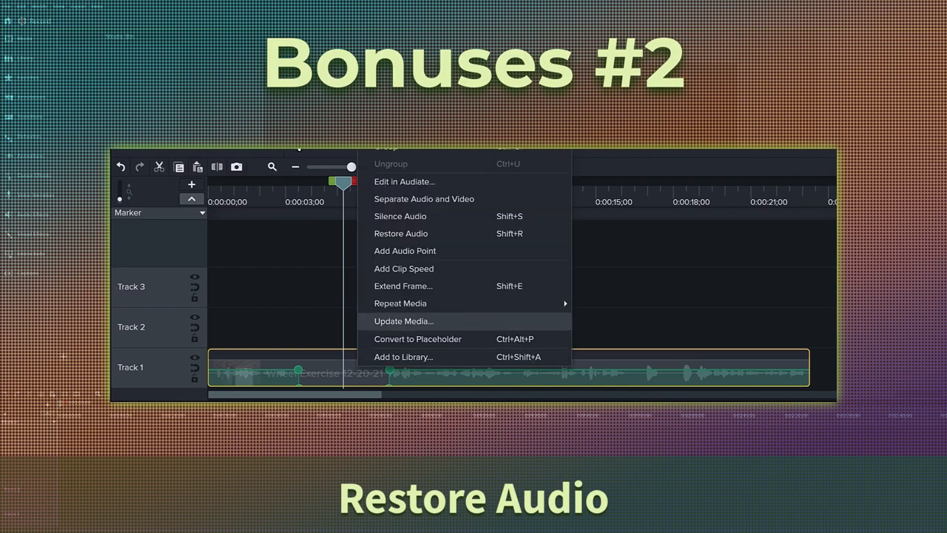
pyautogui.moveTo(401, 233)
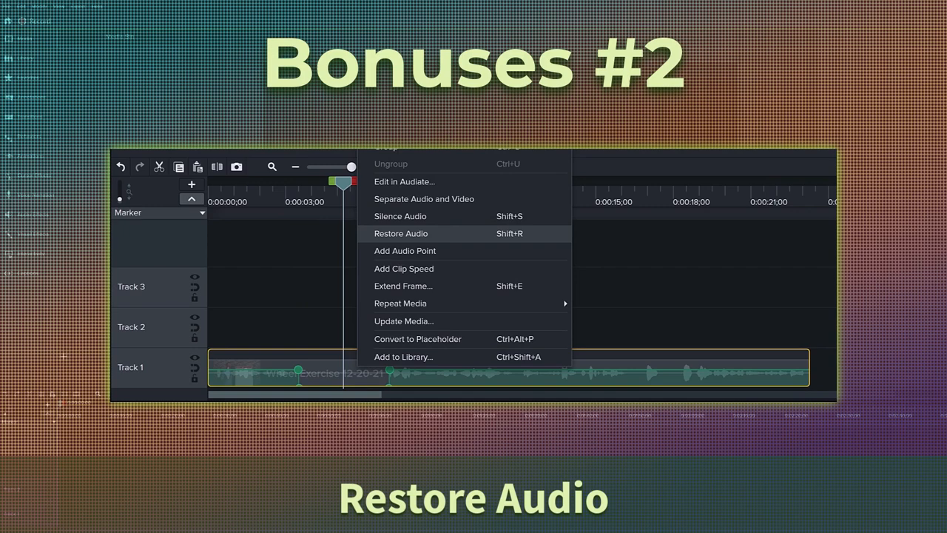
# Restore the Track 1 clip's original audio, removing its volume points
pyautogui.click(401, 233)
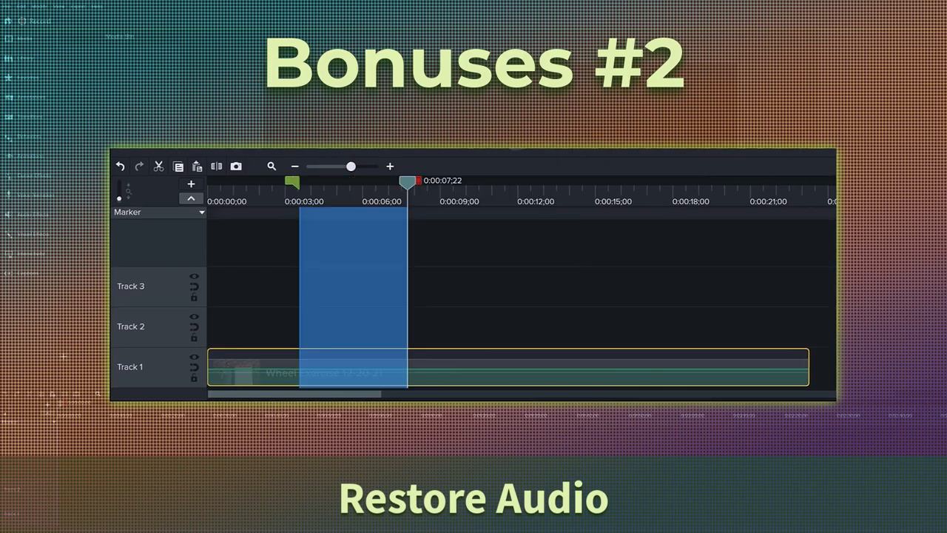
pyautogui.press('Shift+R')
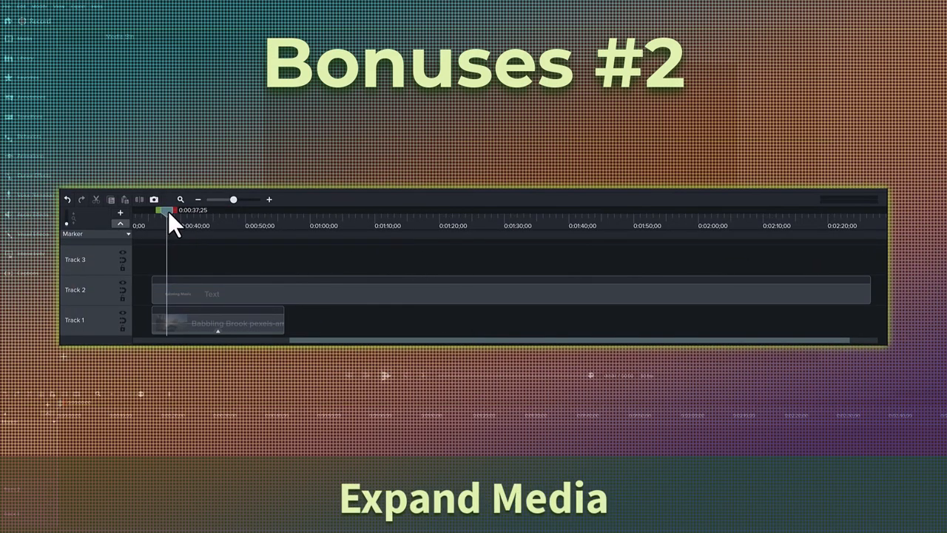
# Repeat the Babbling Brook clip leftward to fill the timeline from the clip's context menu
pyautogui.moveTo(167, 211); pyautogui.dragTo(247, 211)
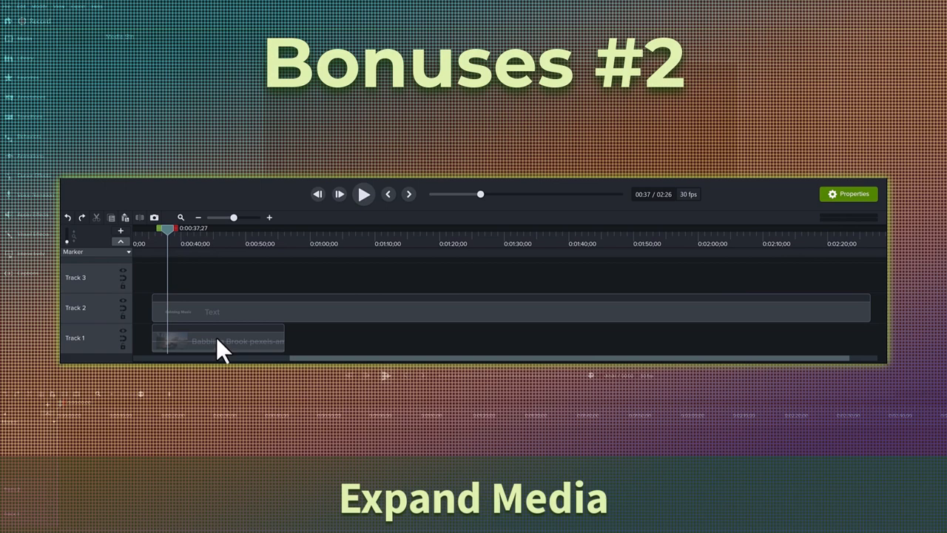
pyautogui.rightClick(219, 340)
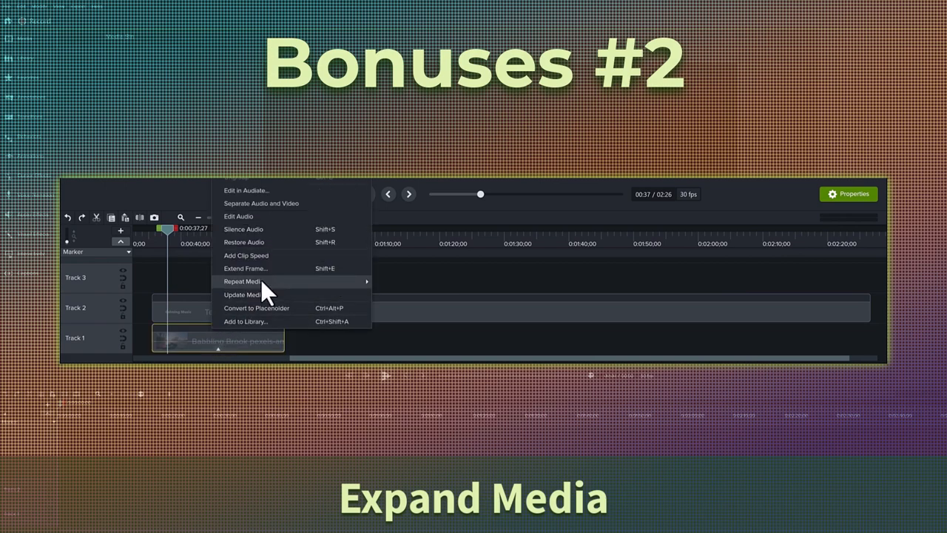
pyautogui.moveTo(244, 282)
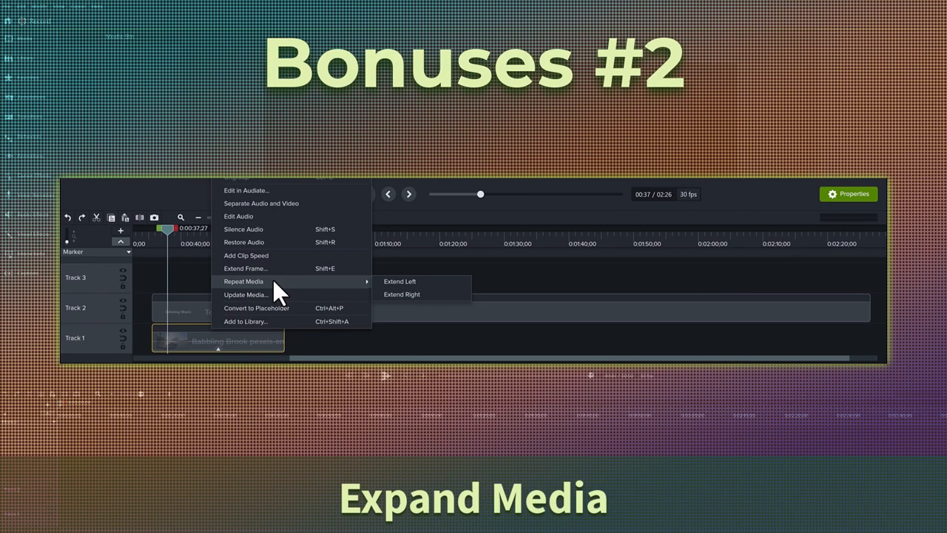
pyautogui.moveTo(370, 296)
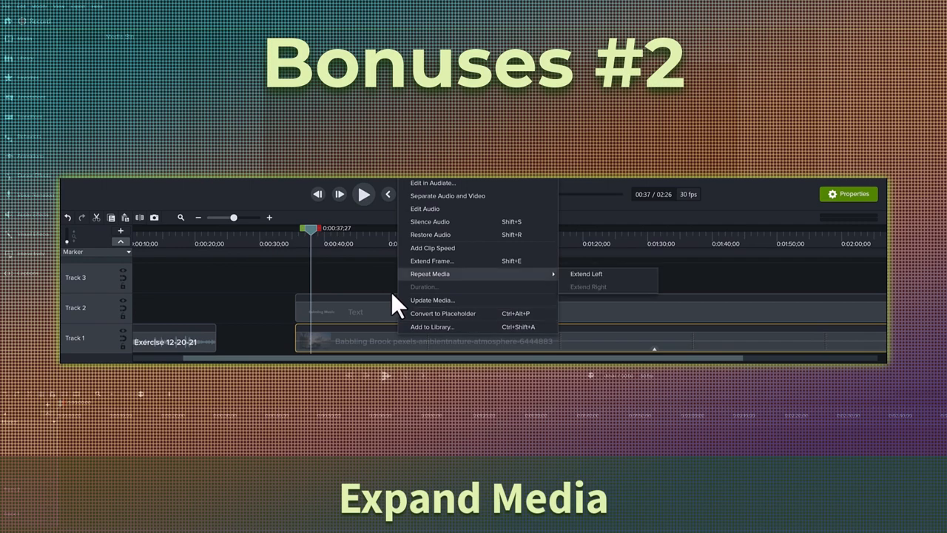
pyautogui.click(588, 286)
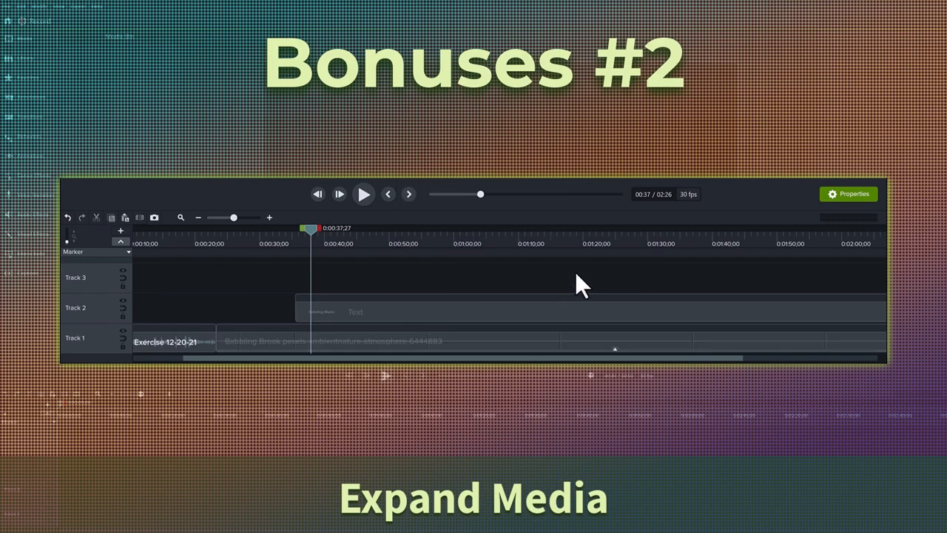
pyautogui.rightClick(333, 281)
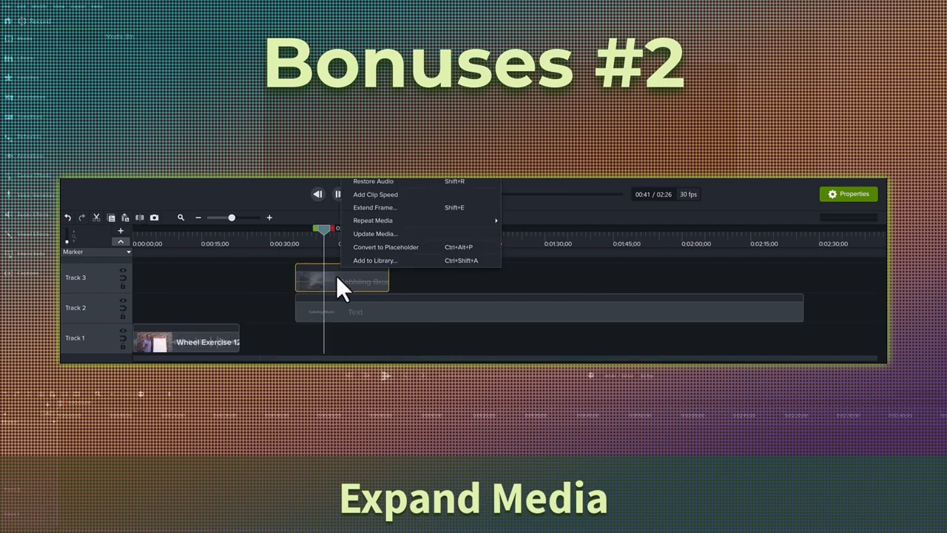
pyautogui.moveTo(373, 220)
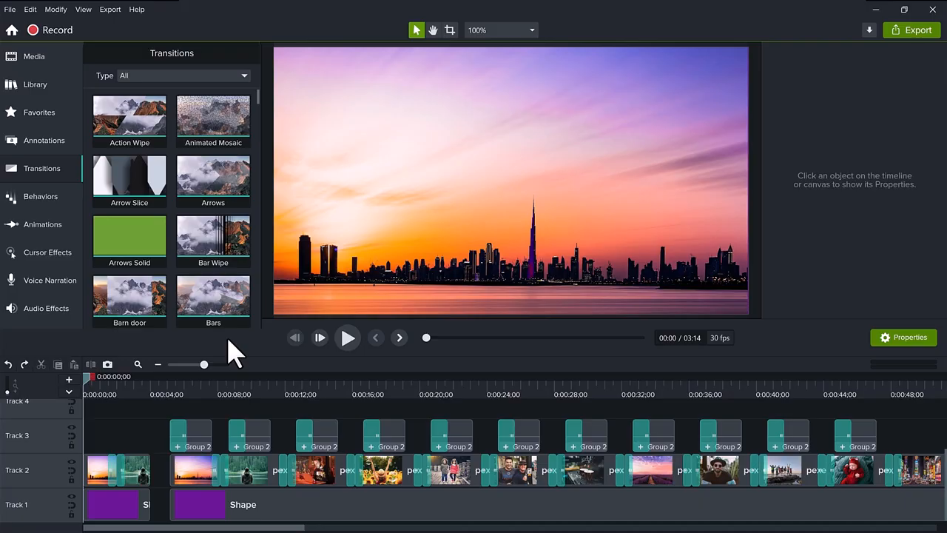
pyautogui.moveTo(137, 436)
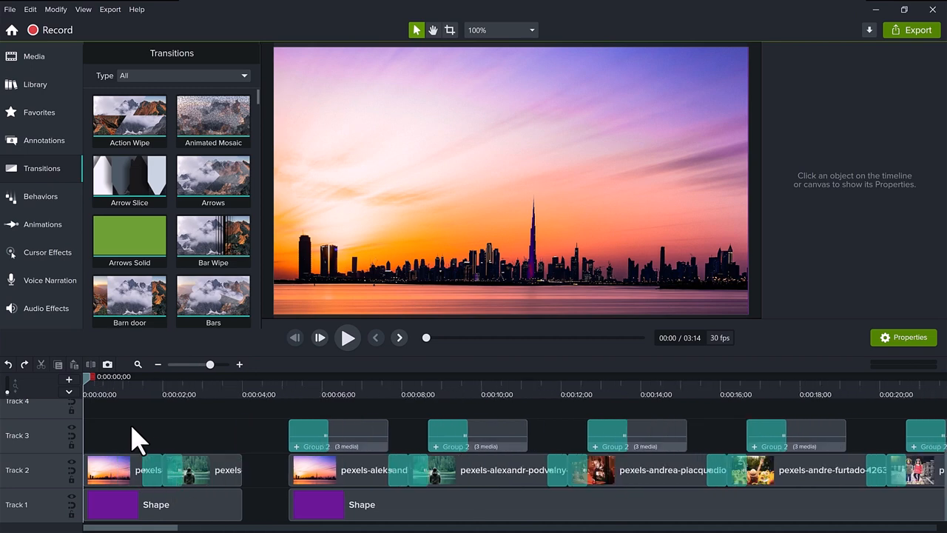
pyautogui.moveTo(87, 385)
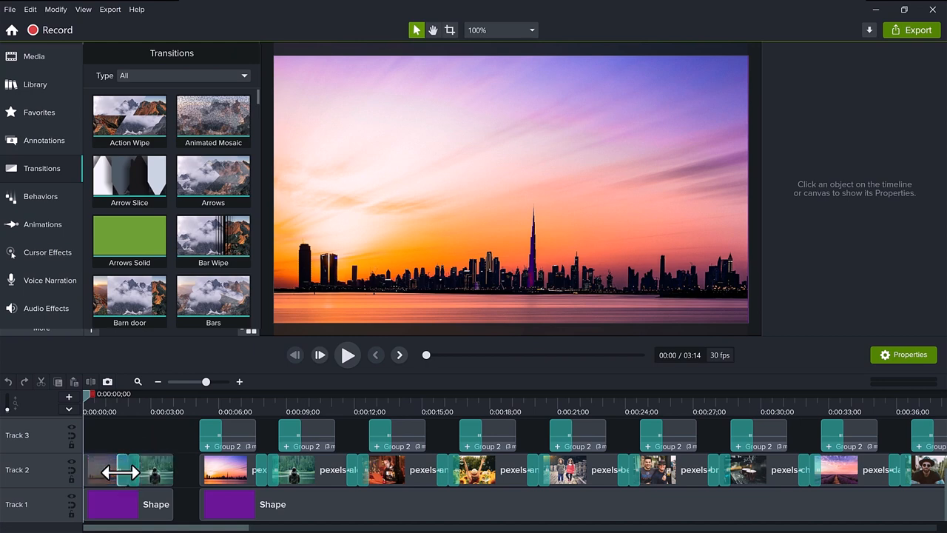
# Show the context menu of a slideshow clip on the timeline
pyautogui.rightClick(126, 470)
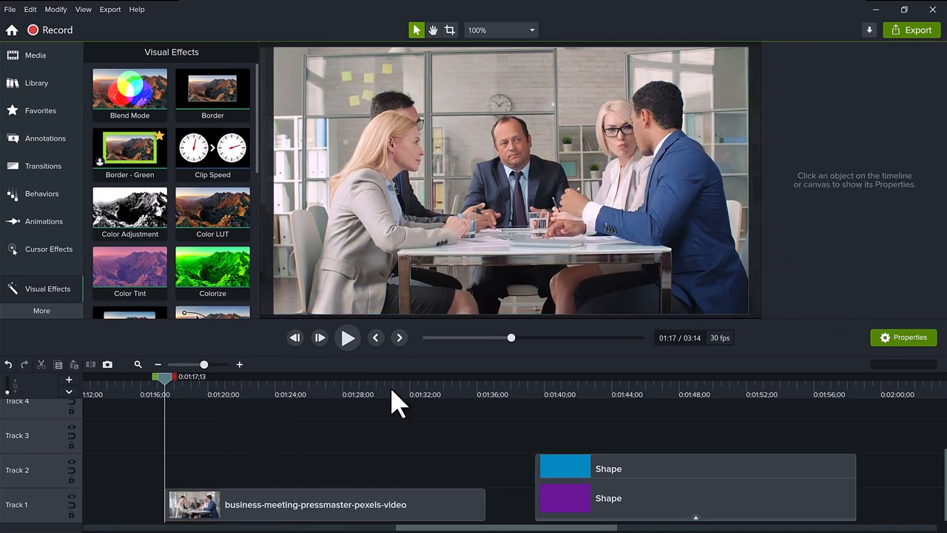
# Apply Color Adjustment to the business meeting clip and lower its saturation slightly
pyautogui.moveTo(129, 208); pyautogui.dragTo(233, 381)
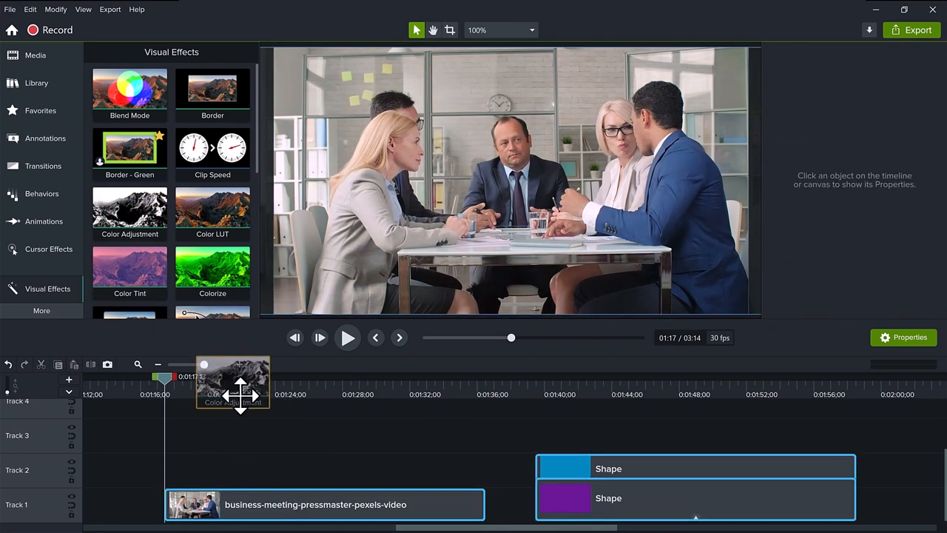
pyautogui.click(233, 383)
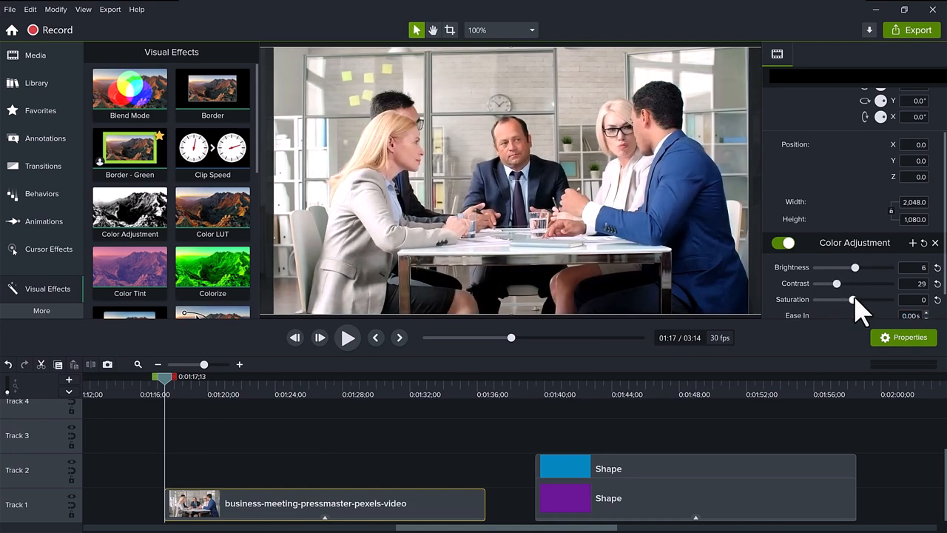
pyautogui.moveTo(852, 300); pyautogui.dragTo(851, 300)
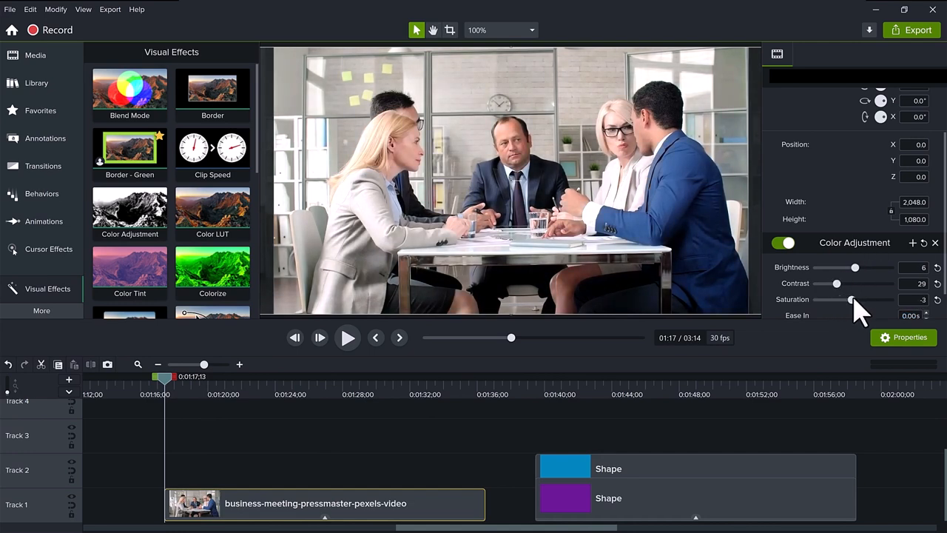
pyautogui.click(129, 89)
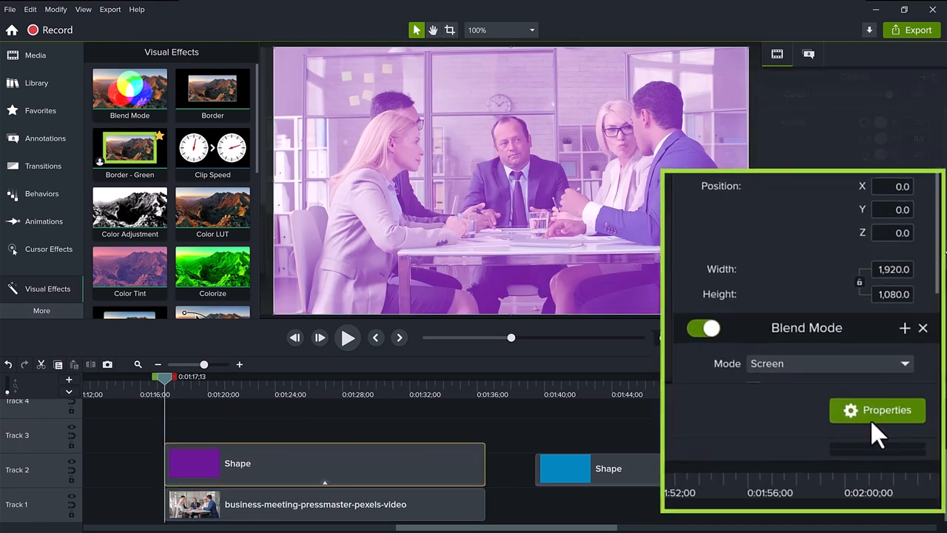
# Show the full Blend Mode effect settings for the purple shape
pyautogui.click(877, 410)
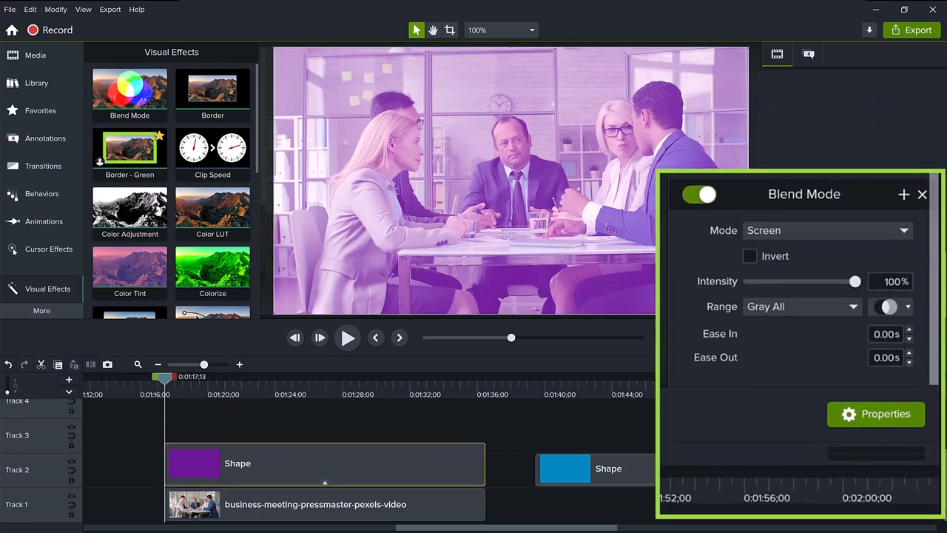
pyautogui.moveTo(915, 266)
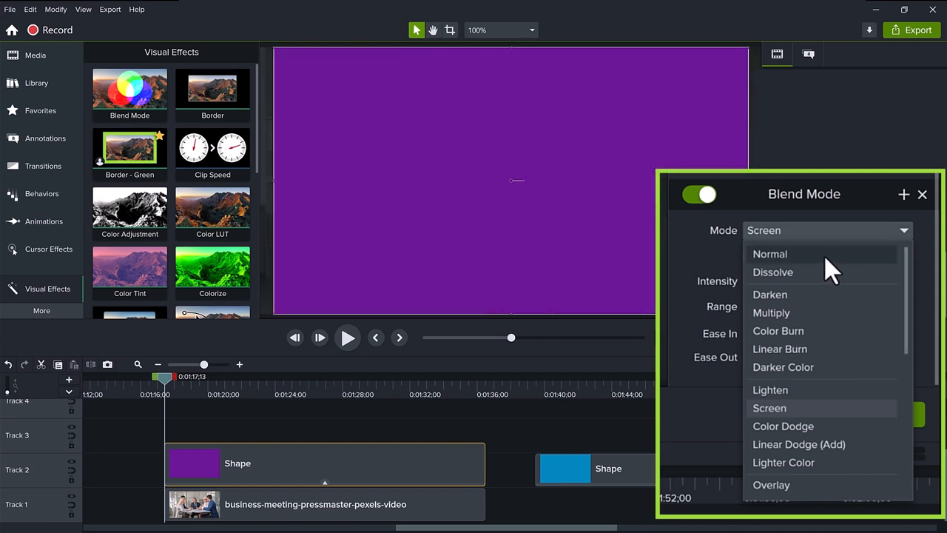
pyautogui.click(770, 253)
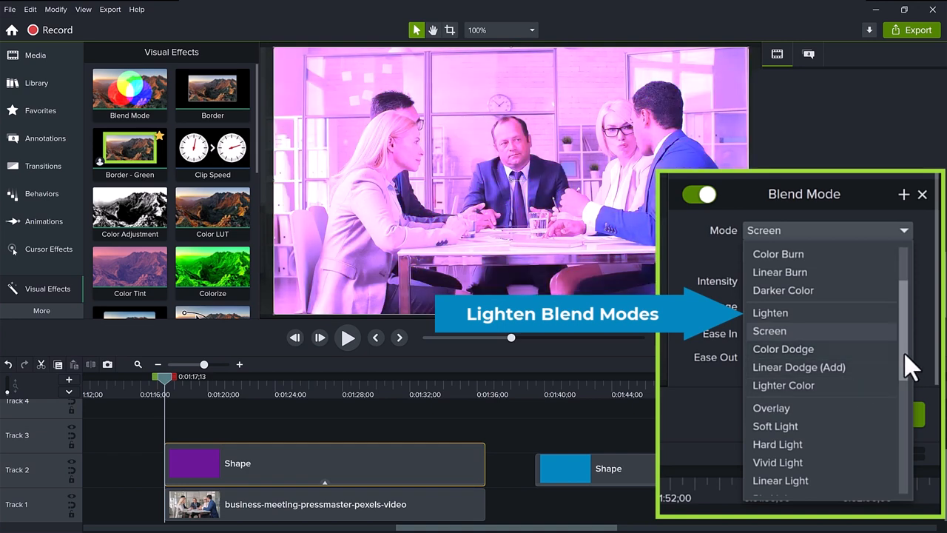
pyautogui.scroll(-3)
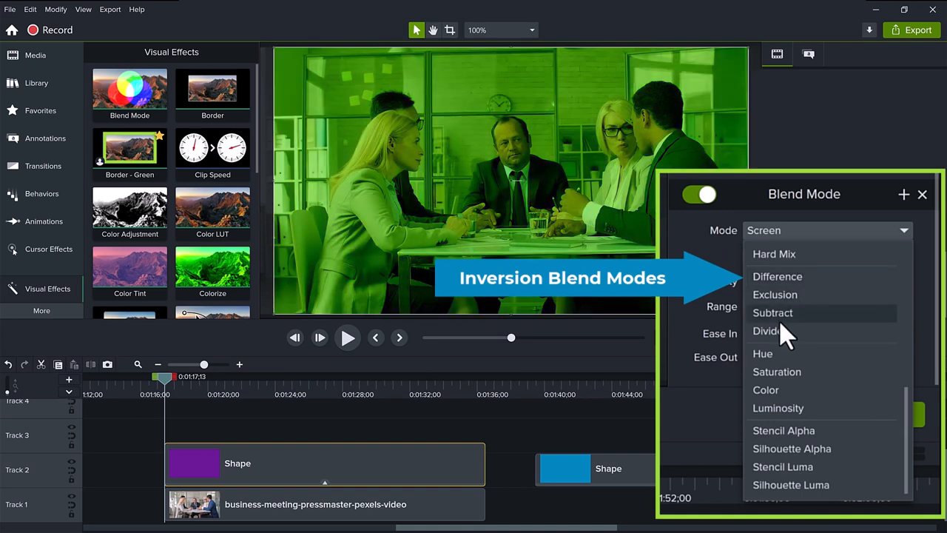
pyautogui.click(768, 331)
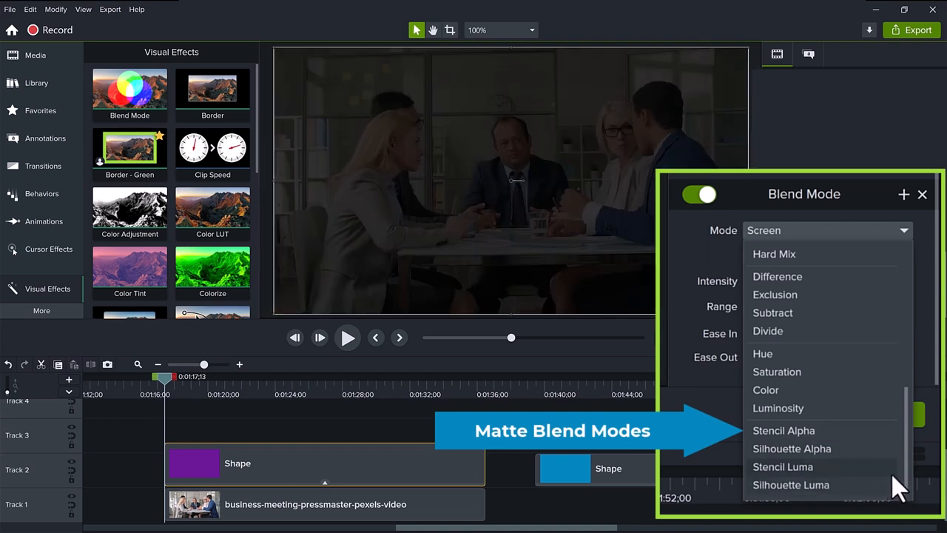
# Keep Screen mode, adjust the blend intensity and limit blending to a shadows tonal range
pyautogui.click(763, 230)
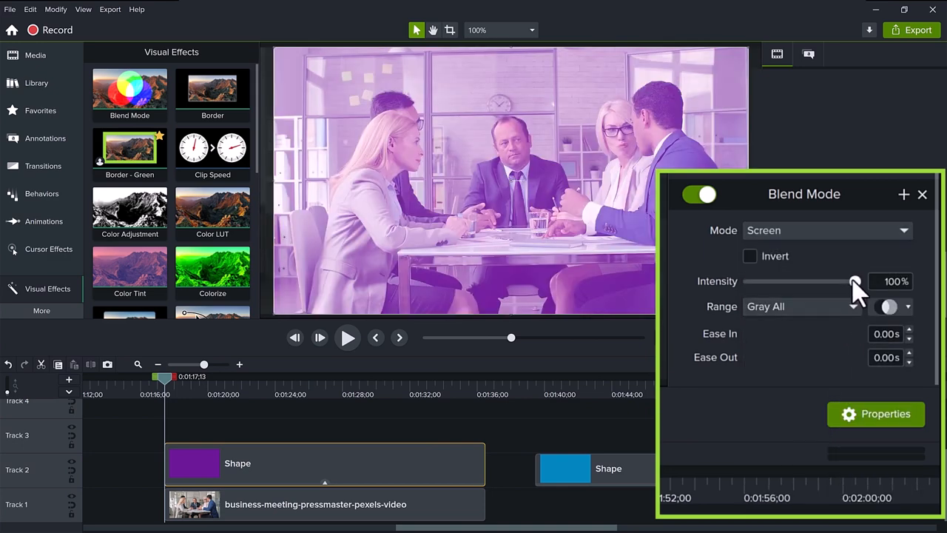
pyautogui.moveTo(855, 281); pyautogui.dragTo(813, 281)
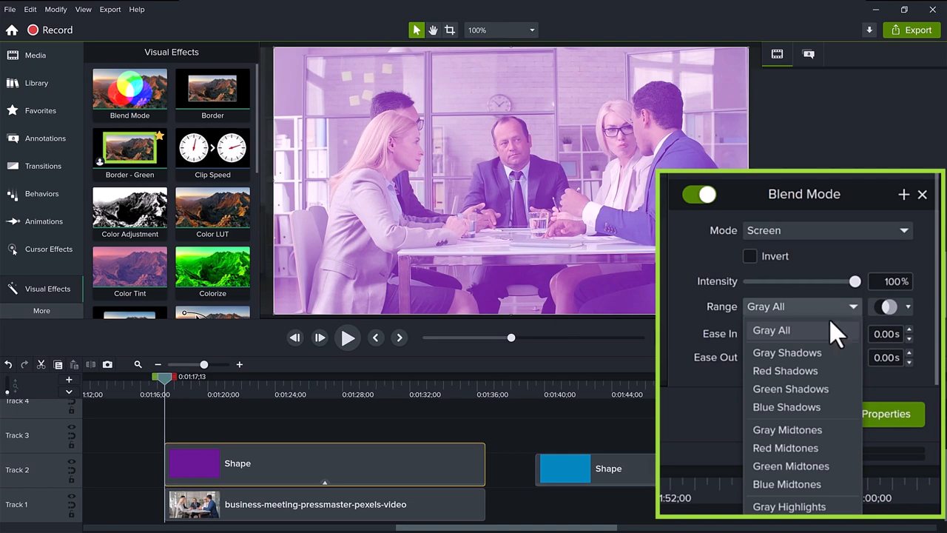
pyautogui.click(771, 330)
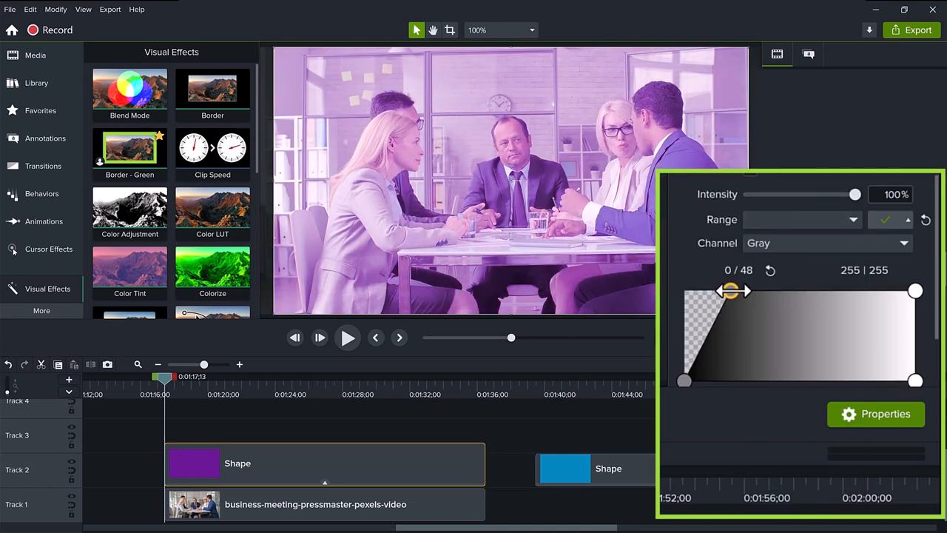
pyautogui.click(801, 219)
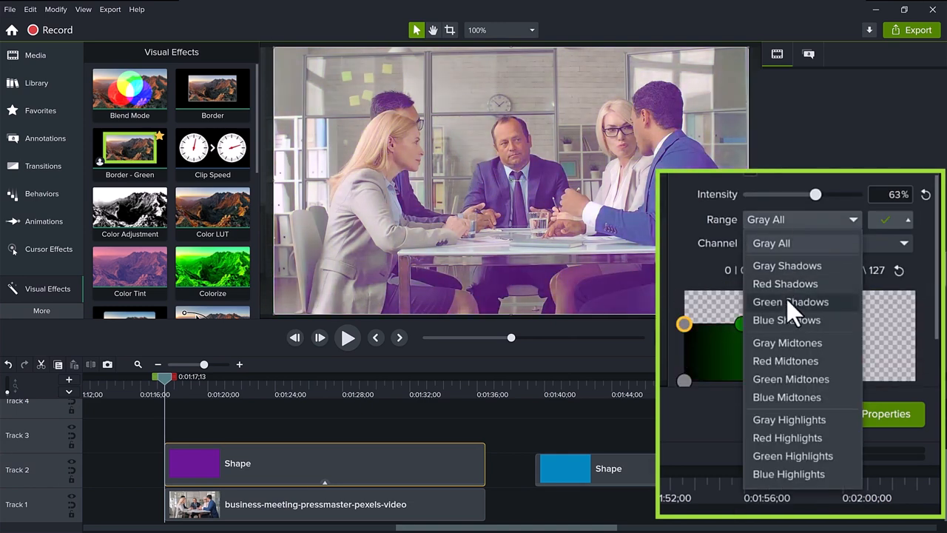
pyautogui.click(771, 243)
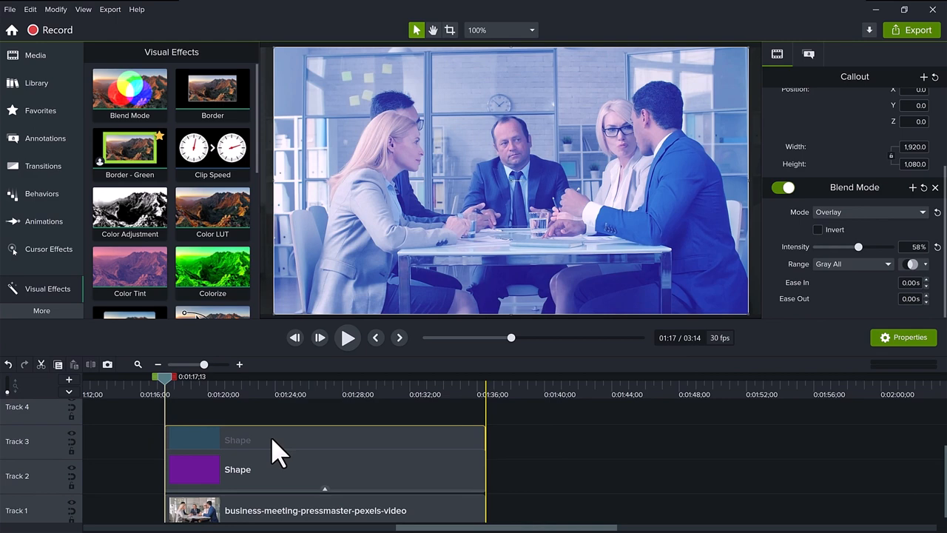
# Select the blue shape clip and slide the blended rectangle over the video's right half
pyautogui.click(237, 439)
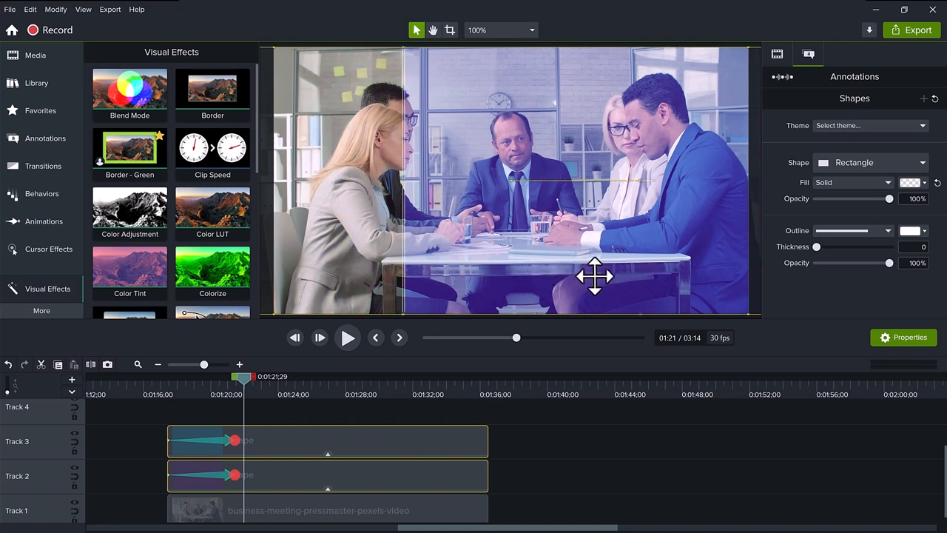
pyautogui.moveTo(596, 277); pyautogui.dragTo(685, 278)
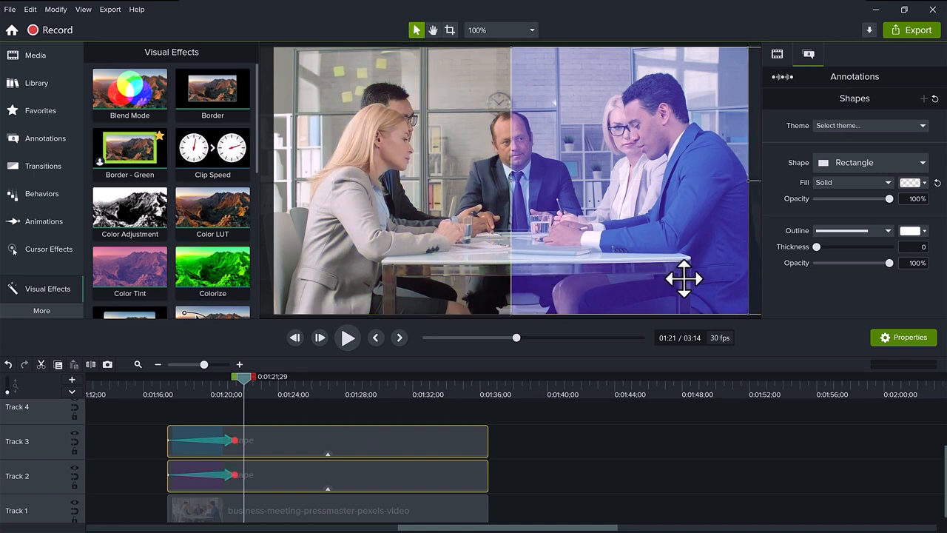
pyautogui.click(348, 338)
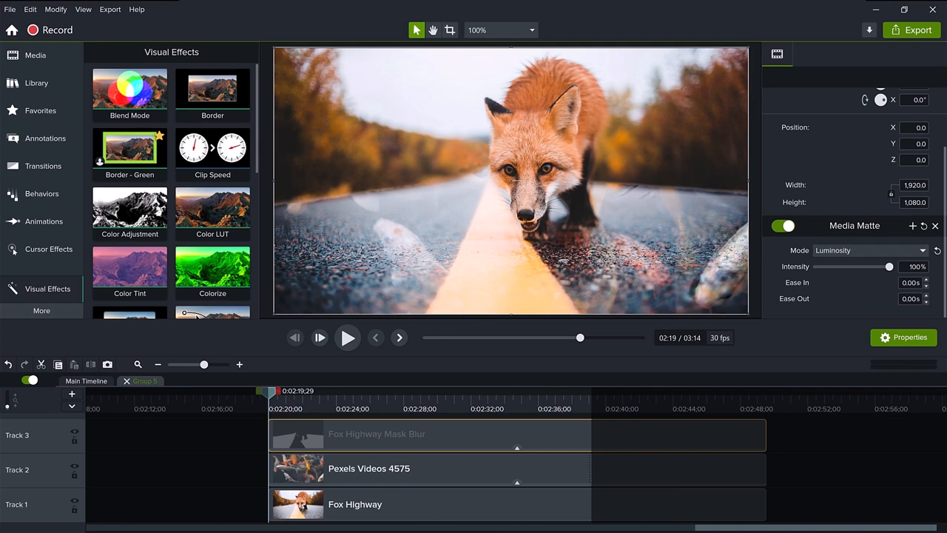
# Inspect the Fox Highway group's luminosity matte and Overlay-blended Pexels Videos 4575 clip
pyautogui.click(370, 504)
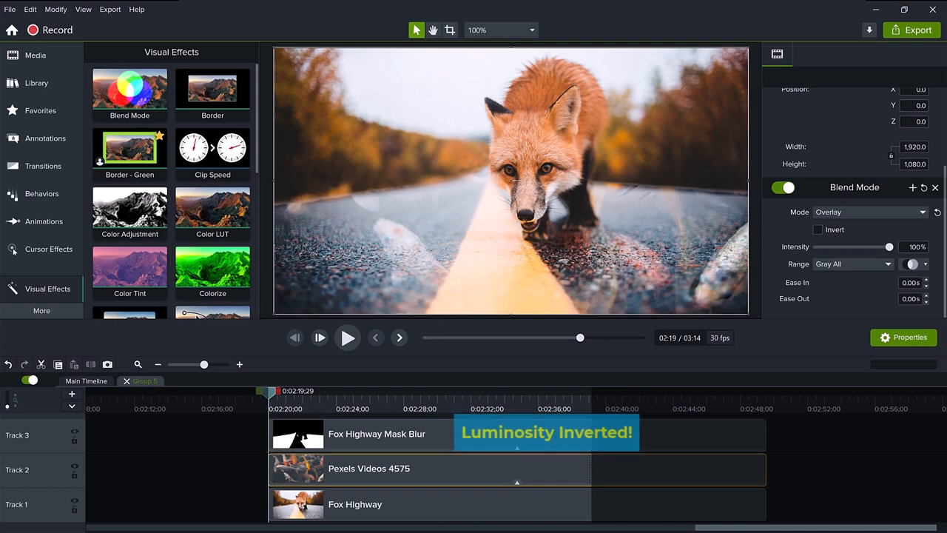
pyautogui.click(429, 469)
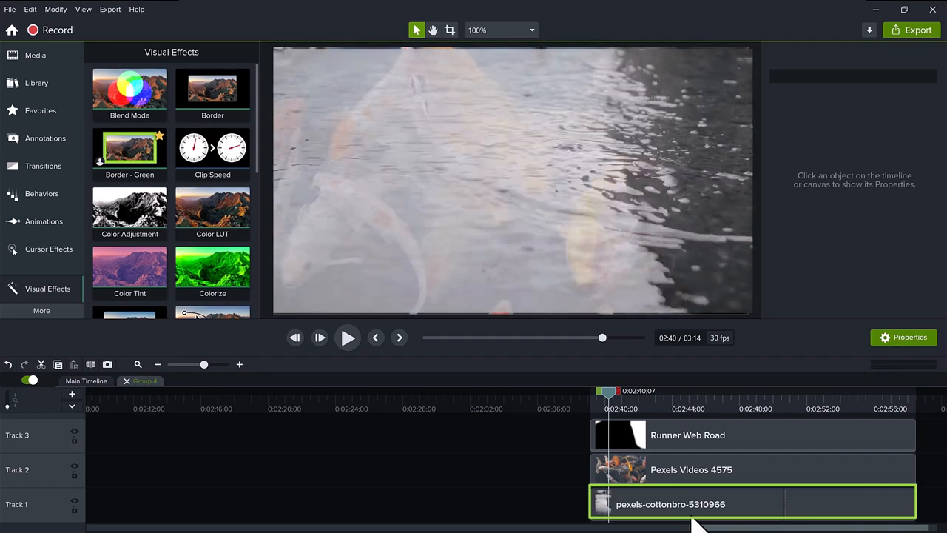
# Review Group 4: Vivid Light 66% on Pexels Videos 4575 through the inverted Runner Web Road matte
pyautogui.click(740, 504)
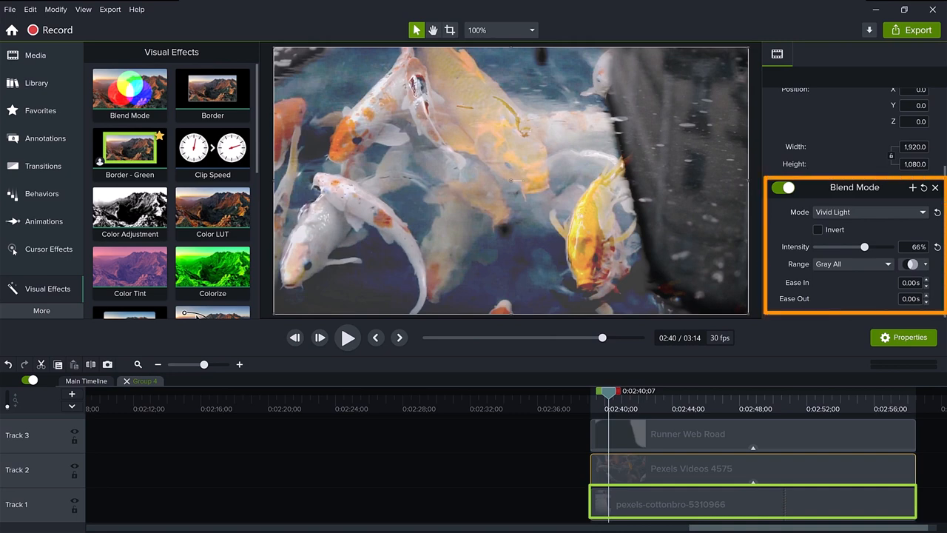
pyautogui.click(751, 469)
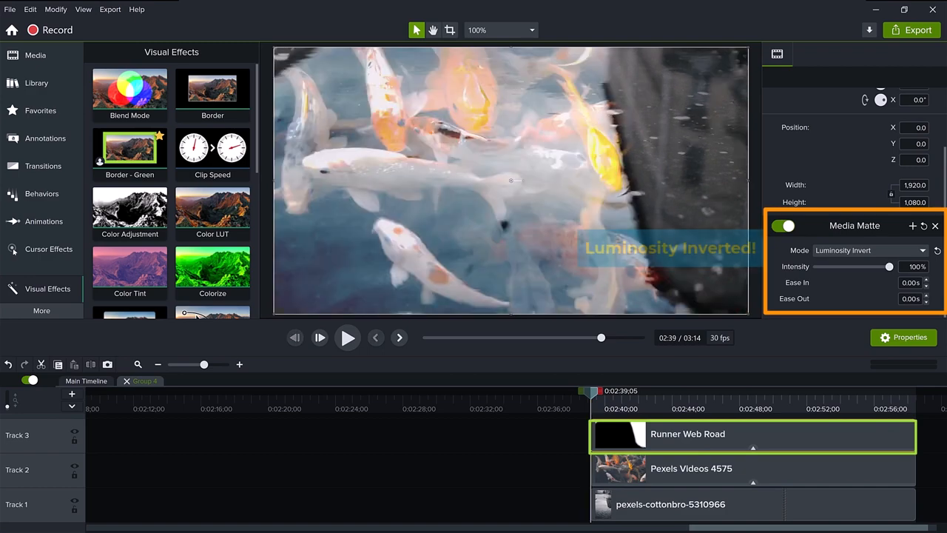
pyautogui.click(348, 337)
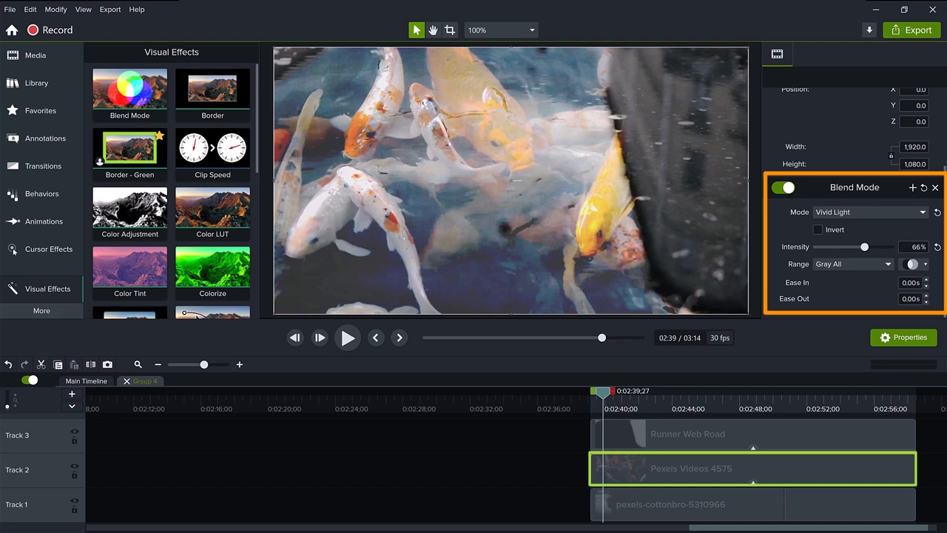
pyautogui.click(869, 212)
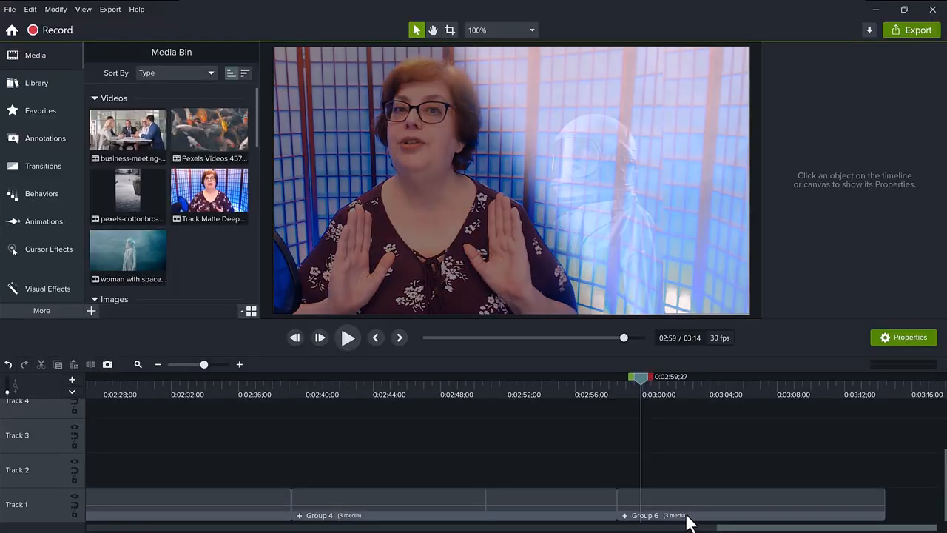
# Expand Group 6 to reveal its slanted matte, space-helmet video and nested Group 5
pyautogui.click(750, 503)
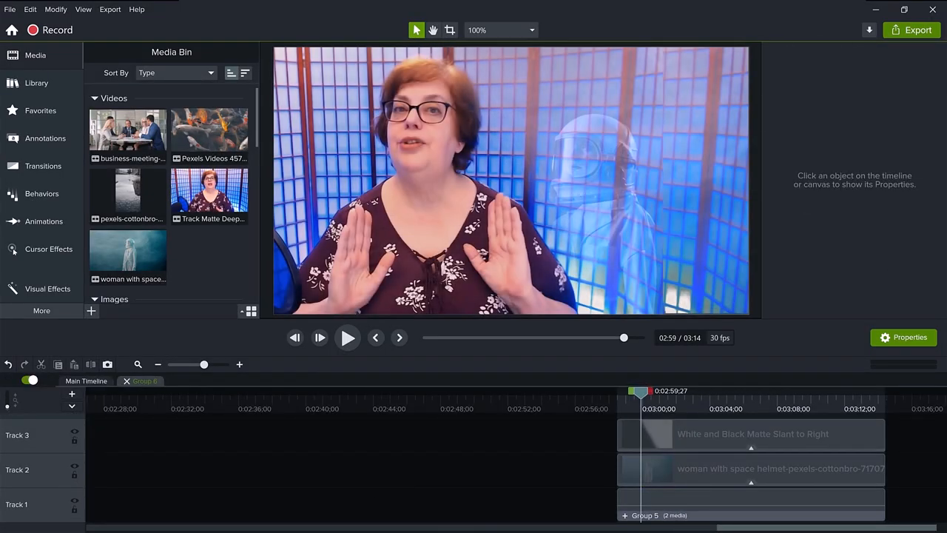
pyautogui.click(750, 468)
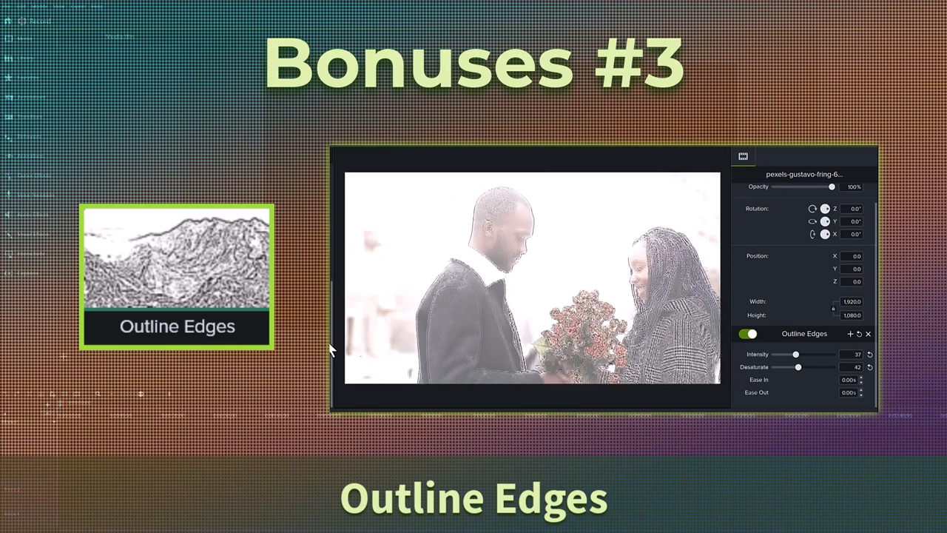
# Start a Local File (MP4/GIF/M4A) export named Export Example saved to the Desktop
pyautogui.click(514, 135)
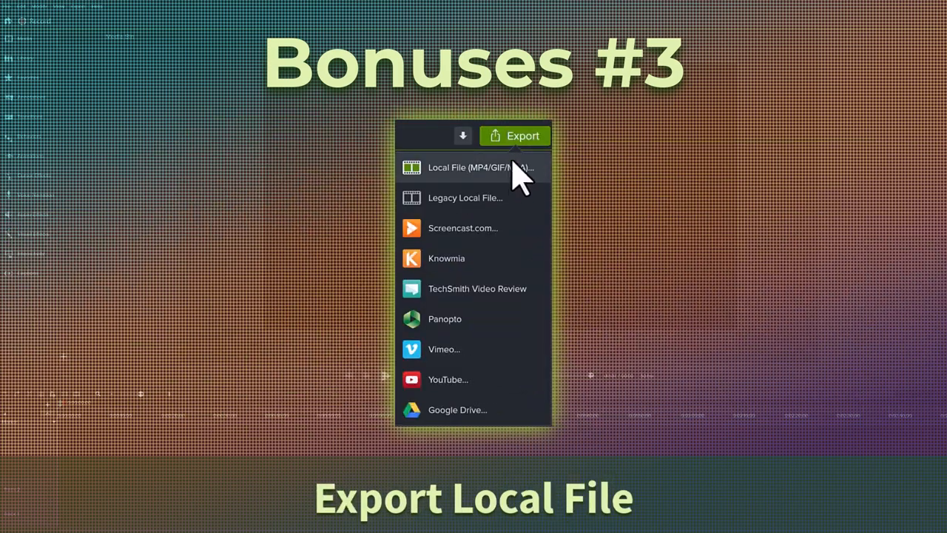
pyautogui.moveTo(489, 185)
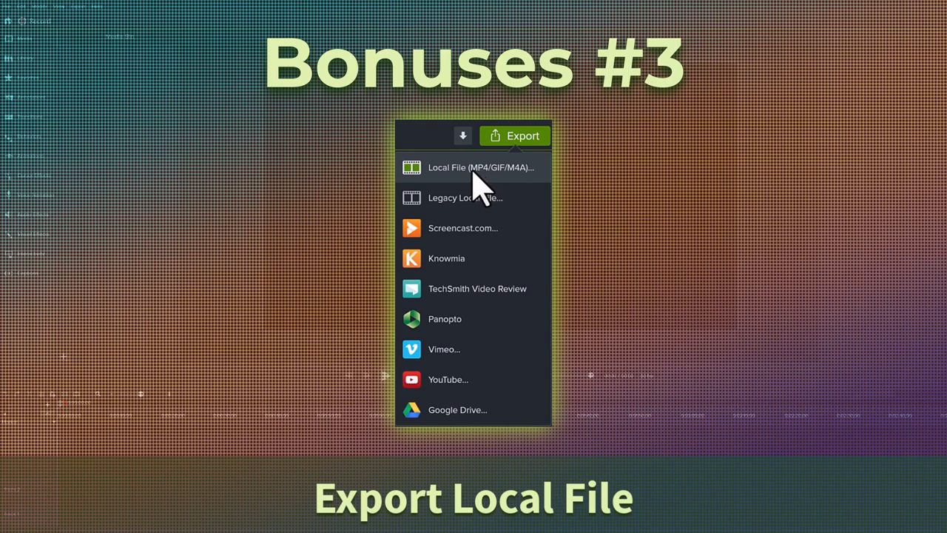
pyautogui.moveTo(477, 189)
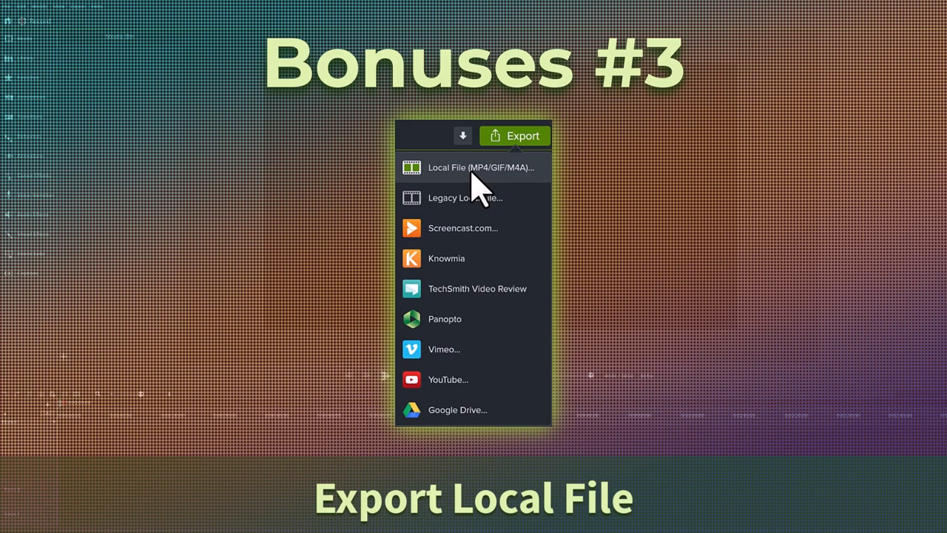
pyautogui.click(481, 167)
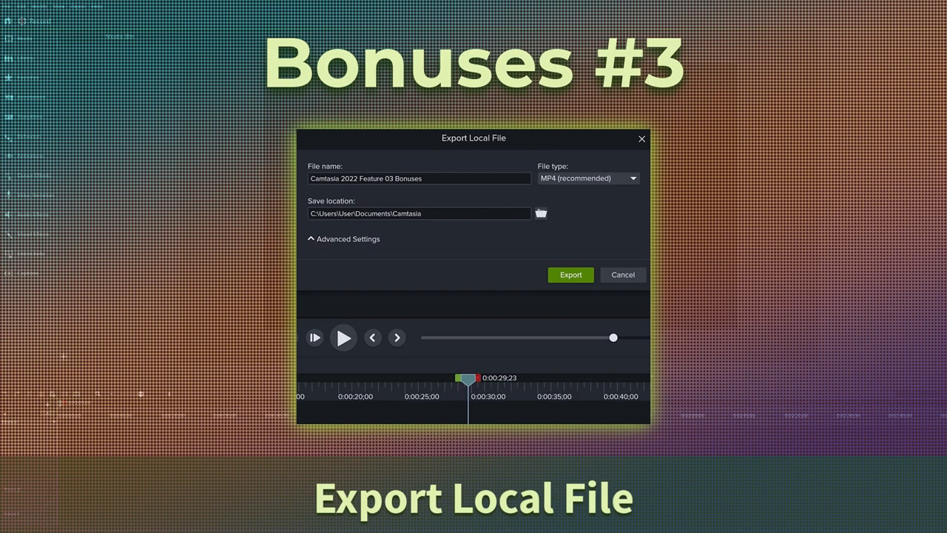
pyautogui.moveTo(344, 238)
pyautogui.write('Export Example')
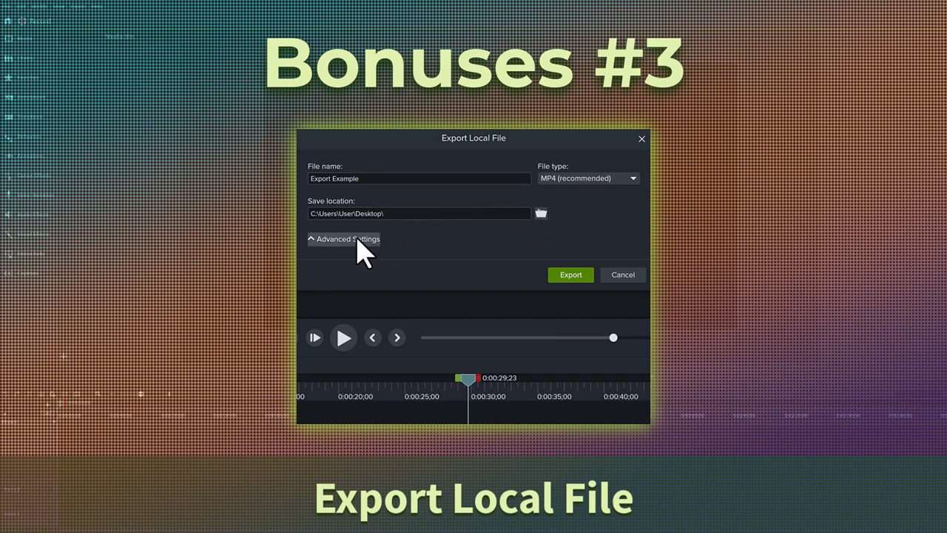
# Set the audio bit rate to 160 kbps in Advanced Settings and export the video
pyautogui.click(344, 238)
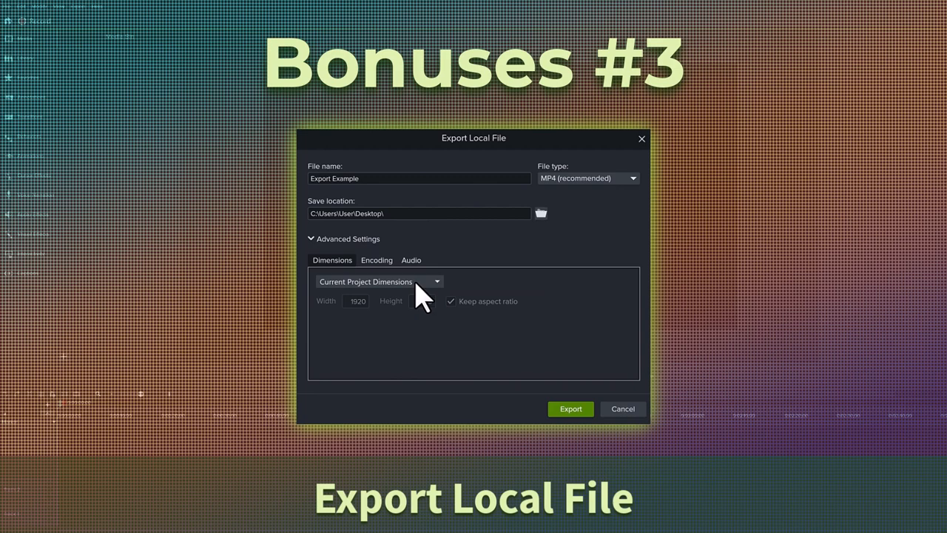
pyautogui.click(376, 260)
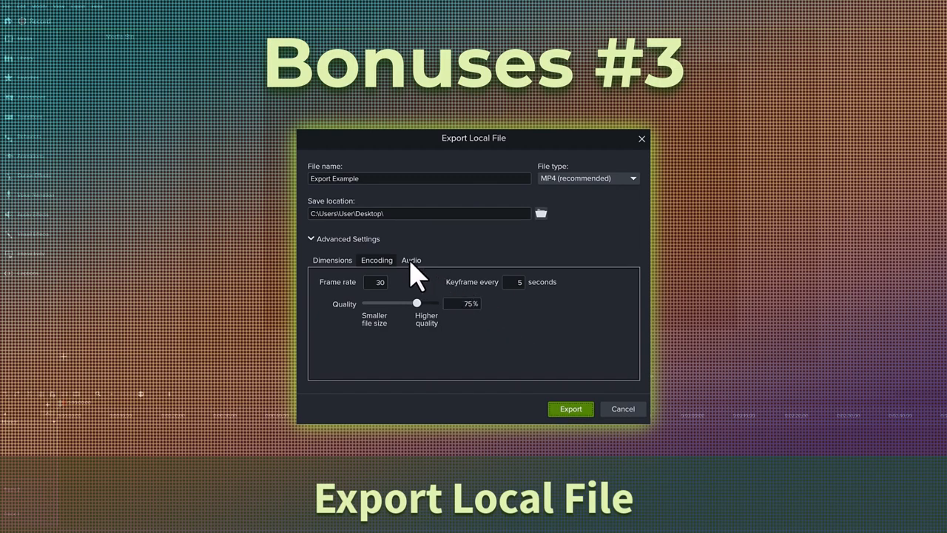
pyautogui.click(411, 260)
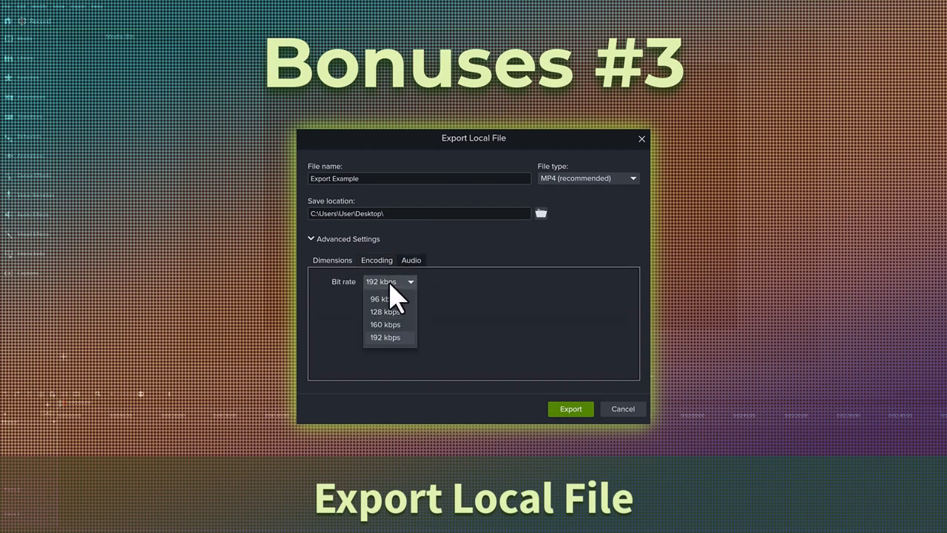
pyautogui.click(384, 324)
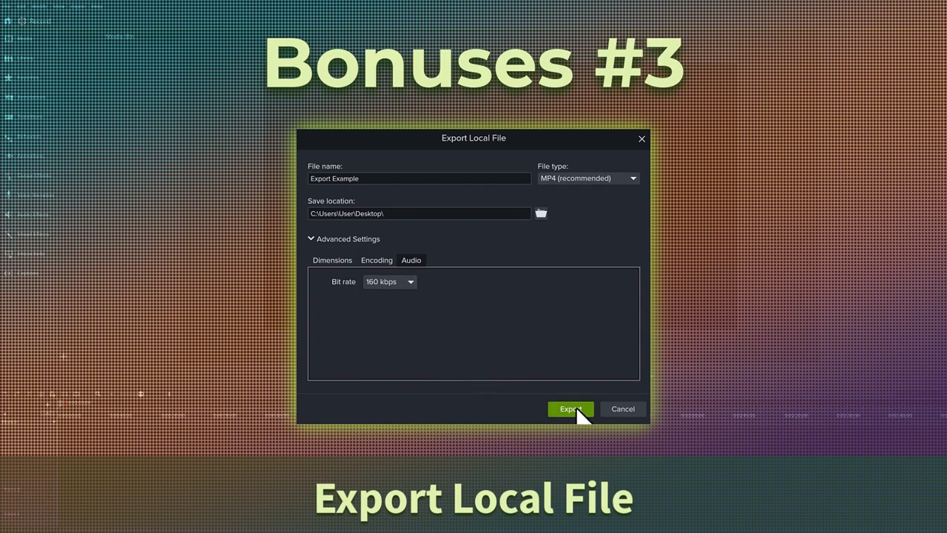
pyautogui.click(571, 409)
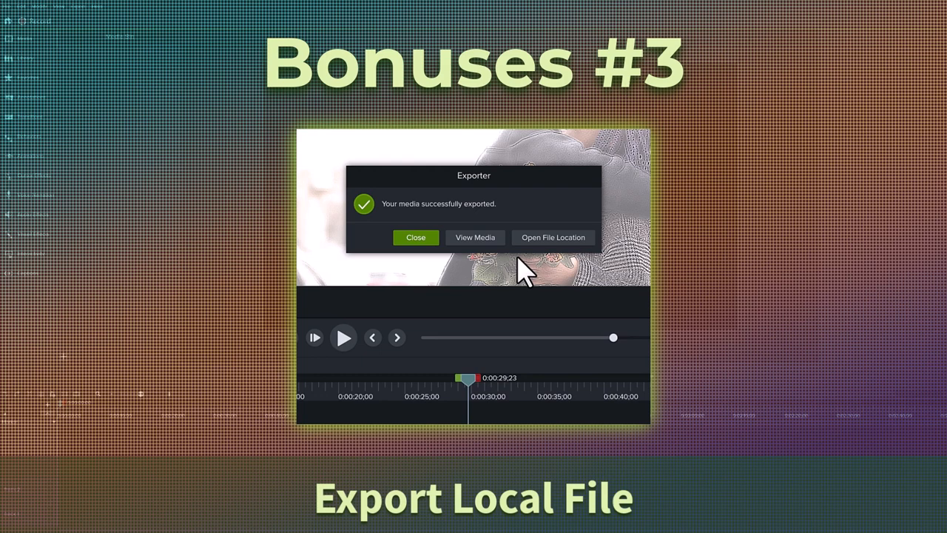
# Dismiss the success message and review Encoding settings: 30 fps and 60% quality
pyautogui.click(416, 237)
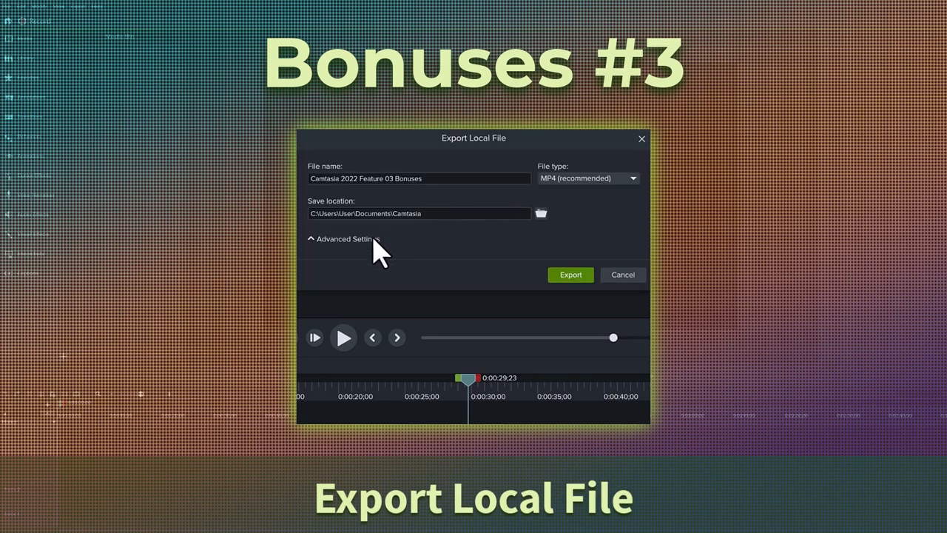
pyautogui.click(343, 238)
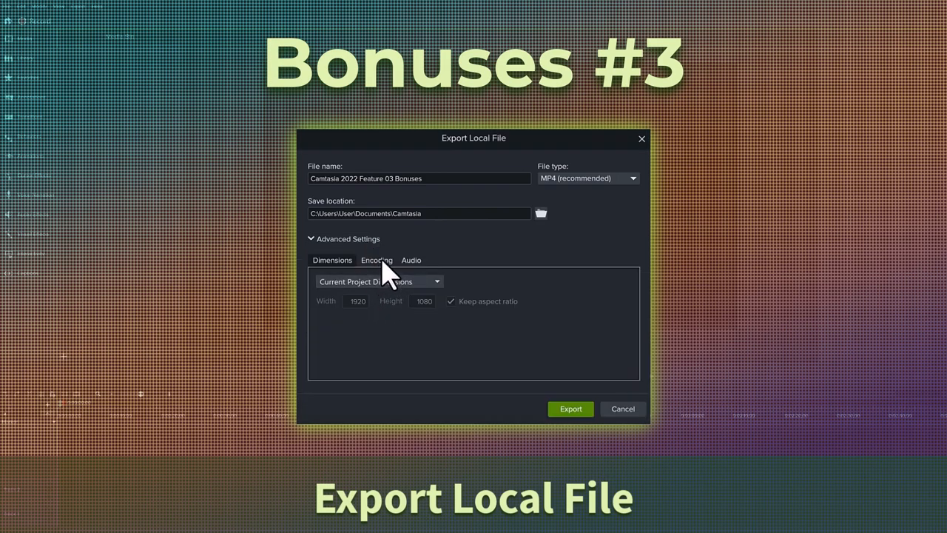
pyautogui.click(376, 260)
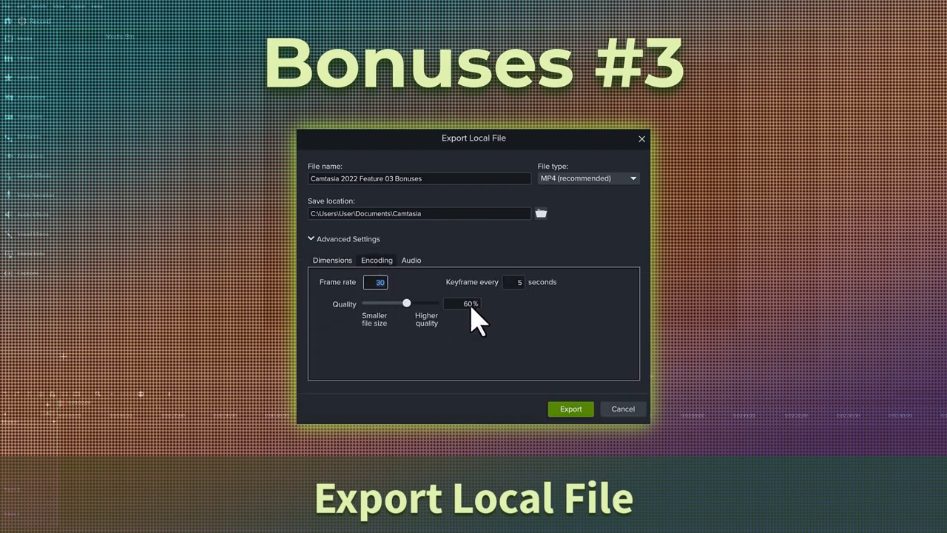
pyautogui.click(411, 260)
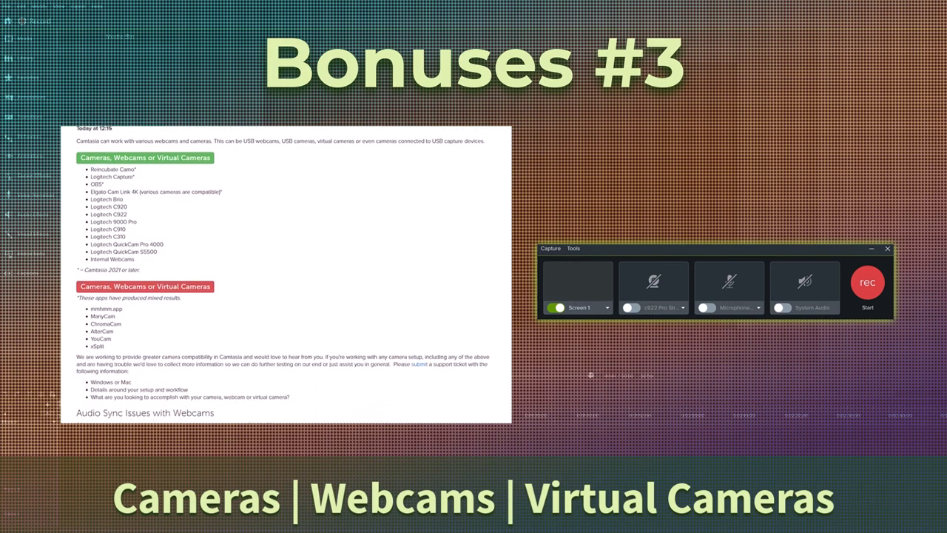
# Scroll the webcam compatibility article down to the Audio Sync Issues with Webcams section
pyautogui.scroll(-3)
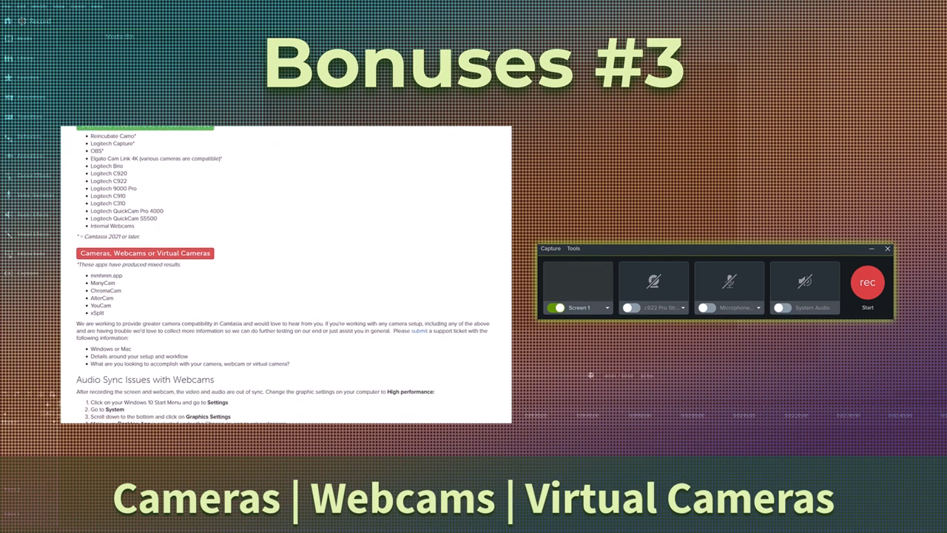
pyautogui.scroll(-3)
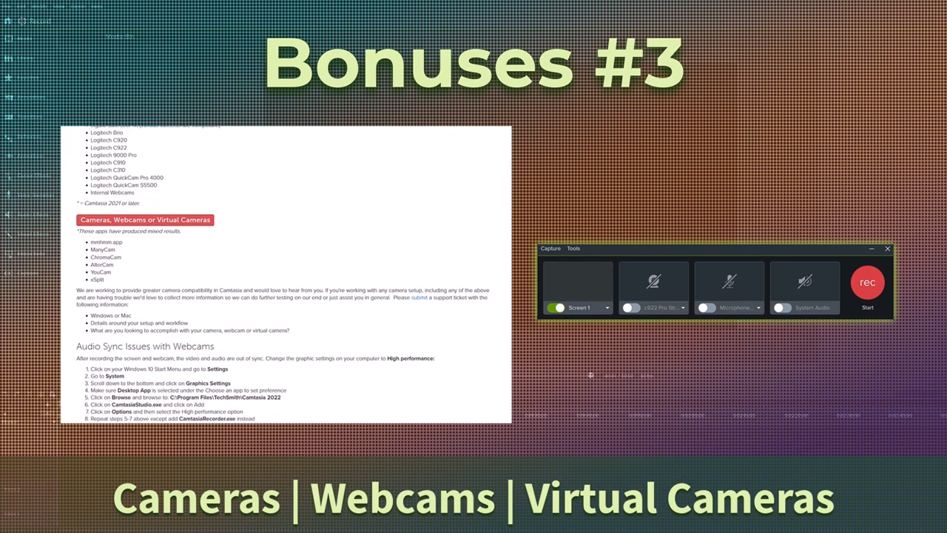
pyautogui.scroll(-3)
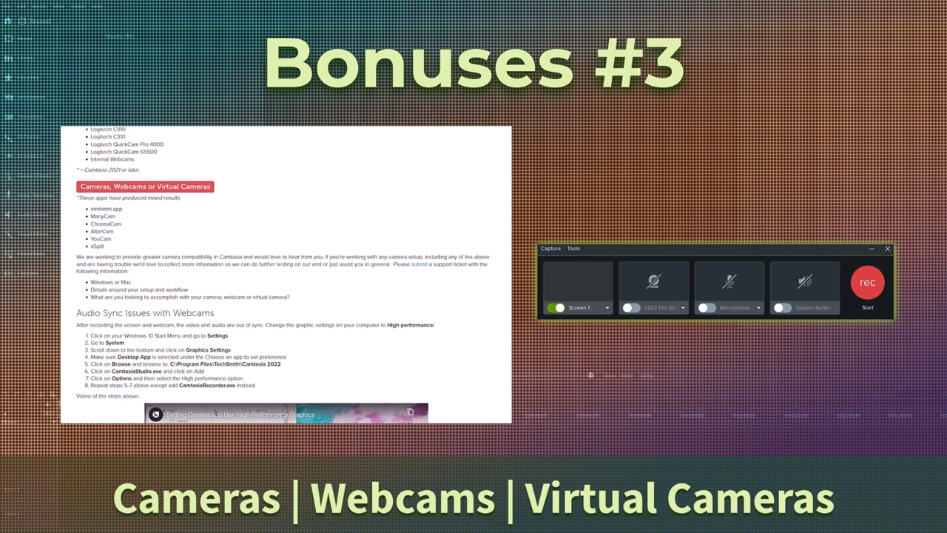
pyautogui.scroll(-3)
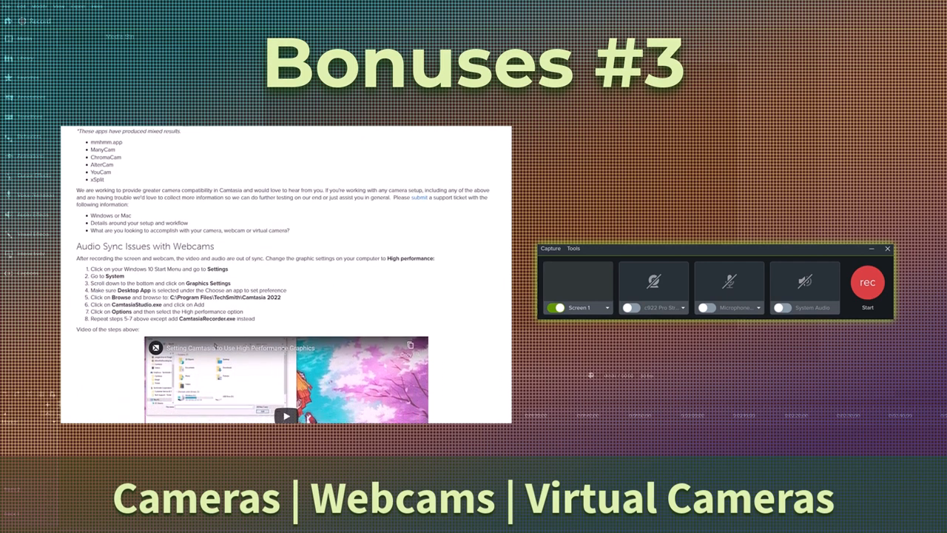
pyautogui.scroll(-3)
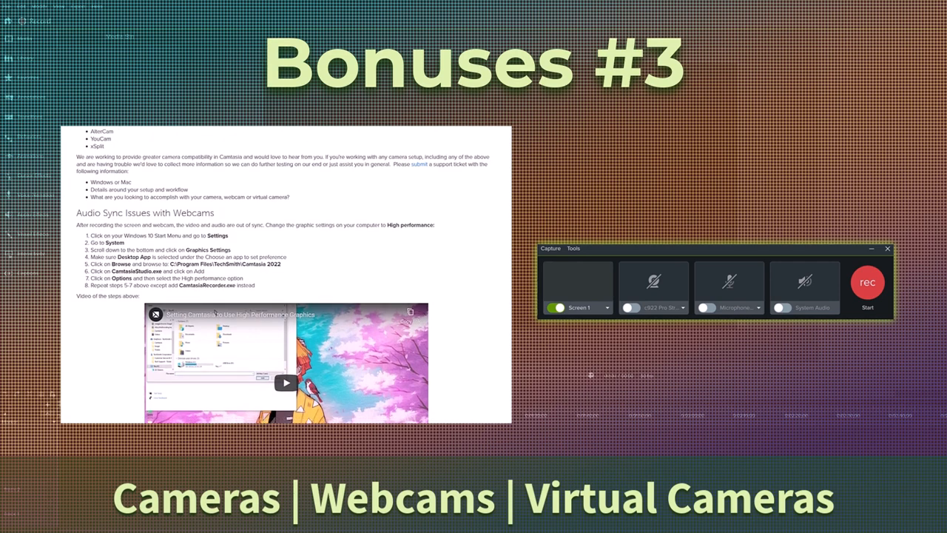
pyautogui.scroll(-3)
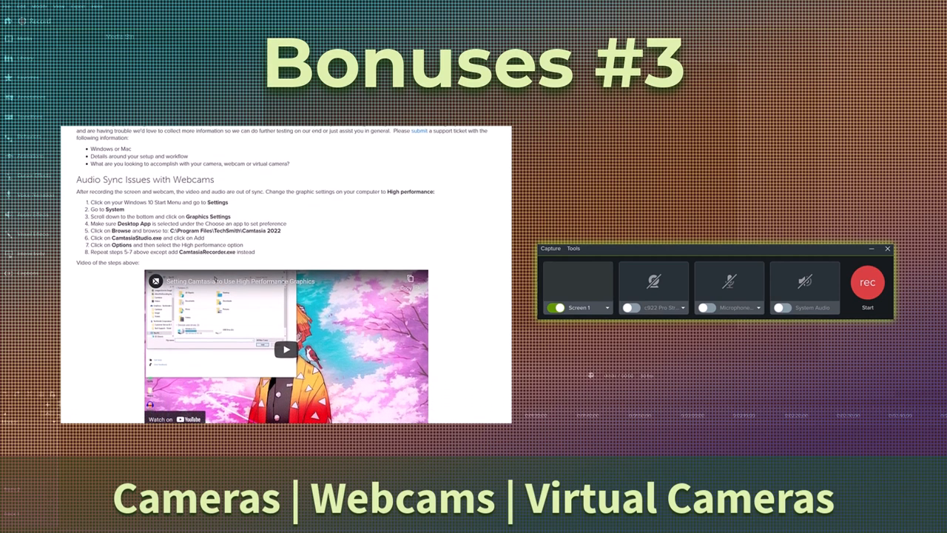
pyautogui.scroll(-3)
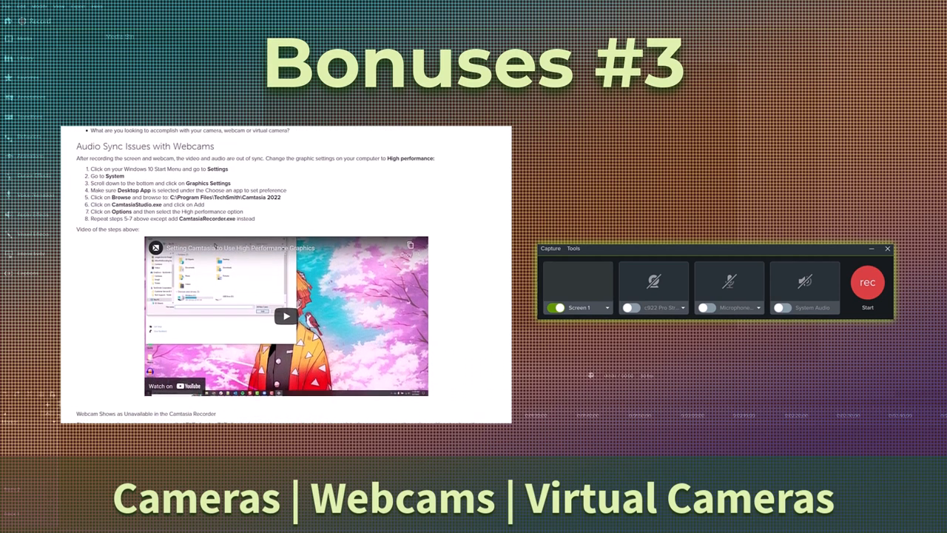
pyautogui.scroll(-3)
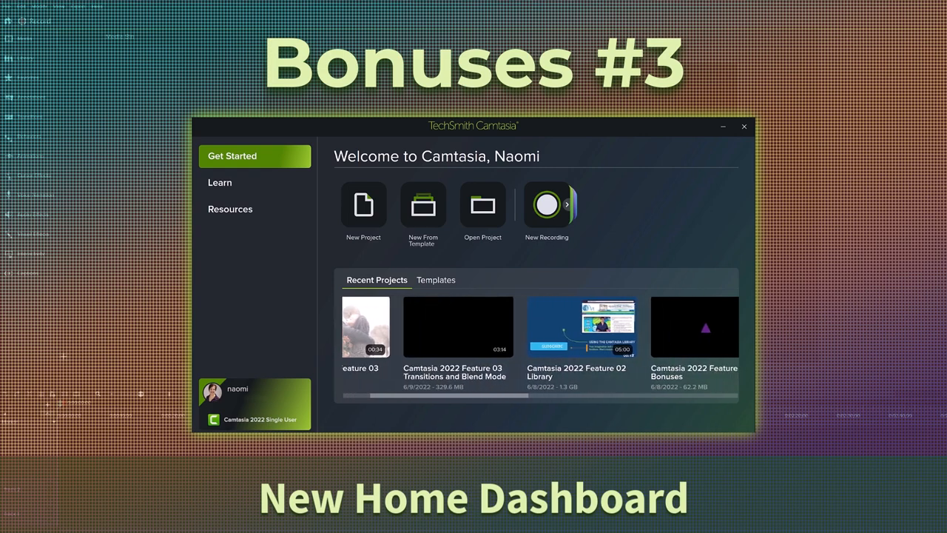
# Browse Recent Projects, then the Templates tab listing 5 Quick Tips and EmphasisFX Asset Pack
pyautogui.hscroll(3)
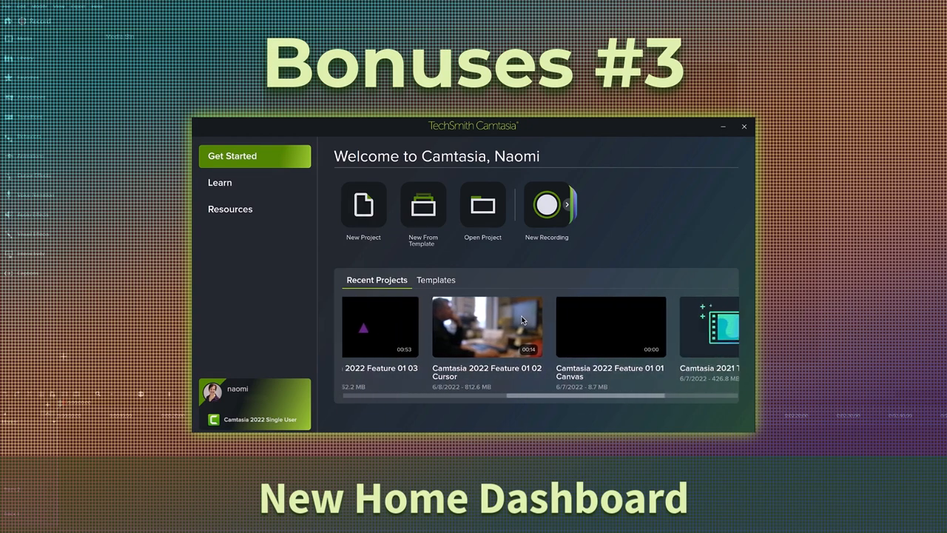
pyautogui.click(436, 279)
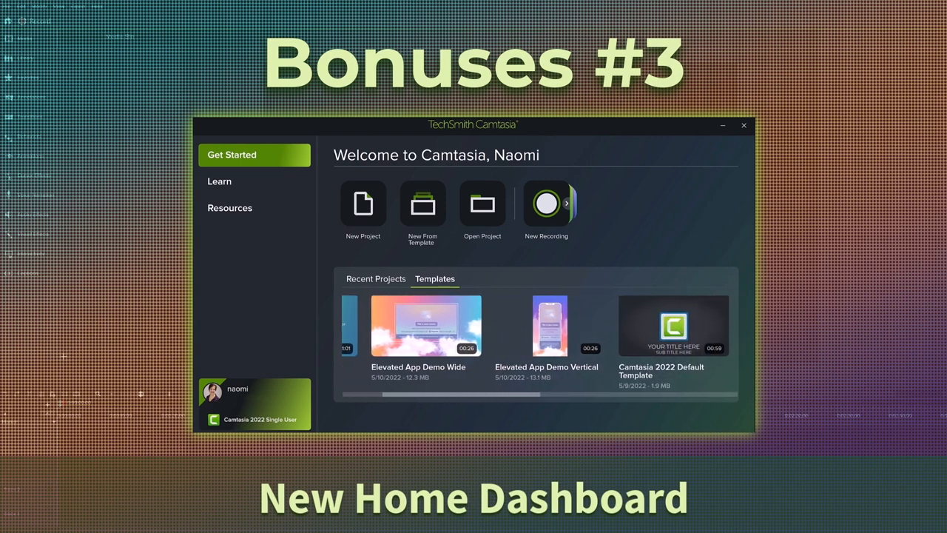
pyautogui.hscroll(3)
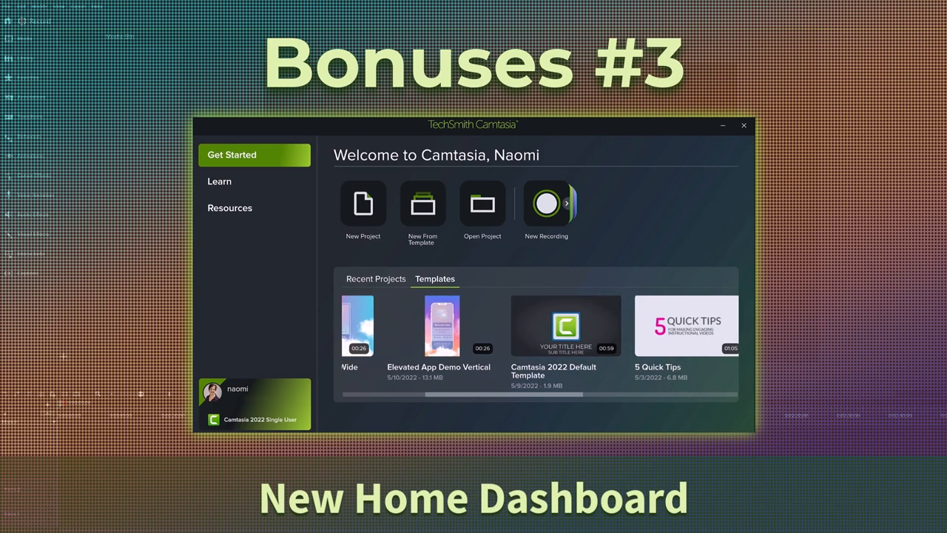
pyautogui.hscroll(3)
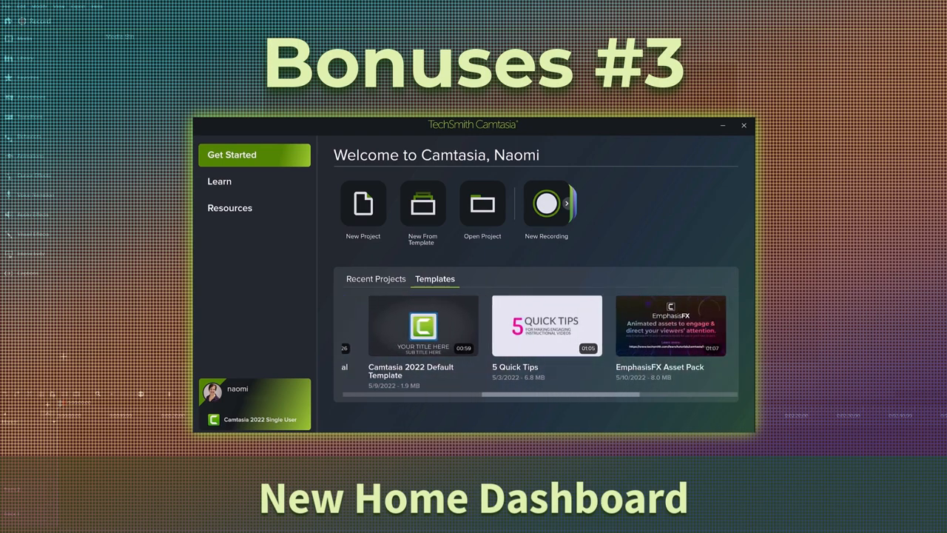
# Expand New Recording options, then visit Learn and the Resources page with Online Help and Tech Support
pyautogui.click(376, 279)
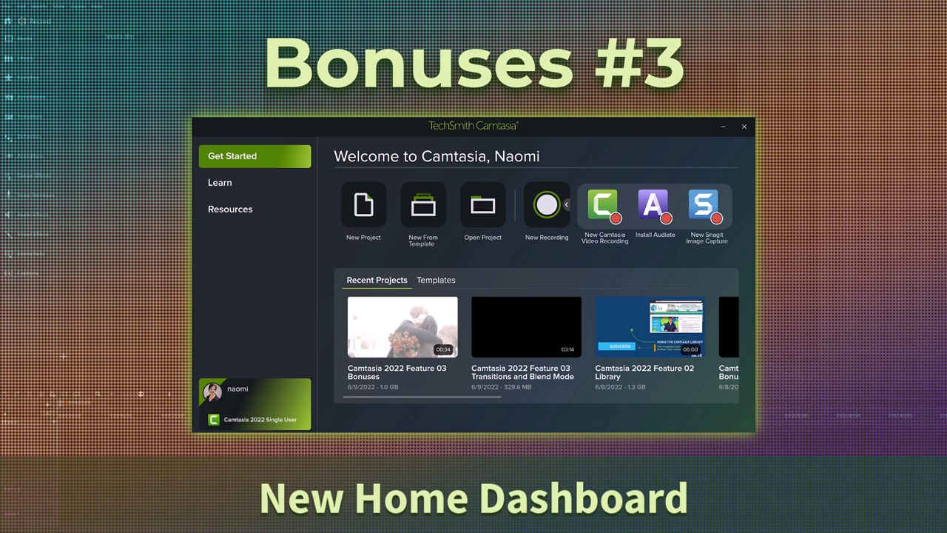
pyautogui.click(219, 183)
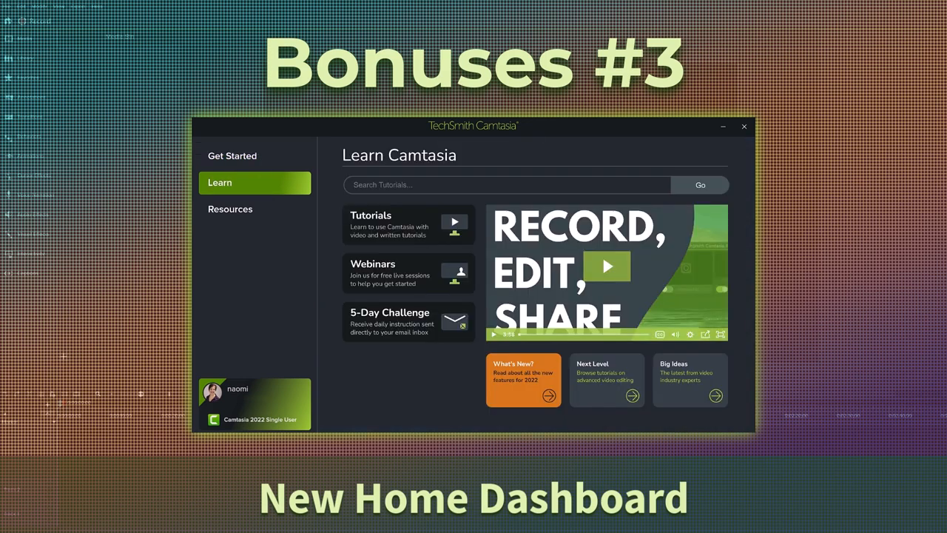
pyautogui.moveTo(254, 209)
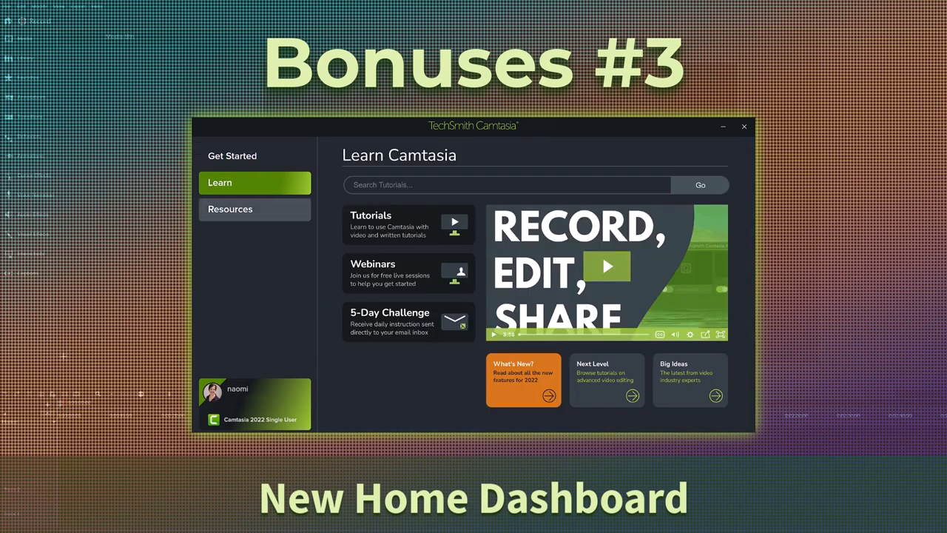
pyautogui.click(255, 208)
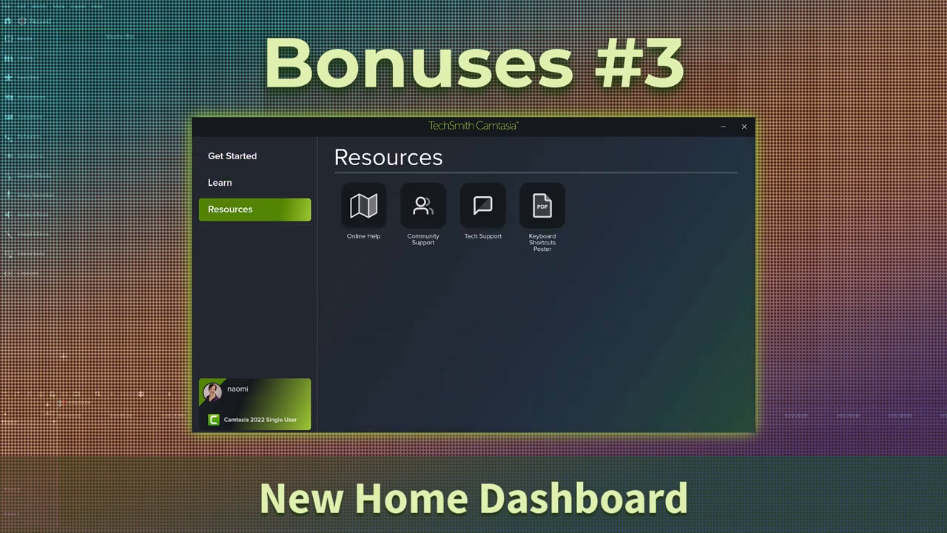